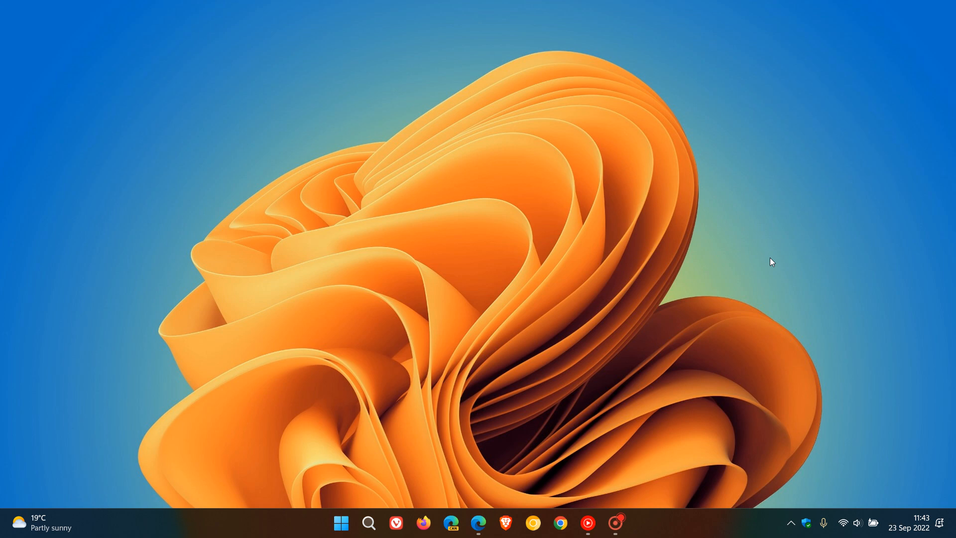
{"action": "mouse_move", "coordinate": [749, 253]}
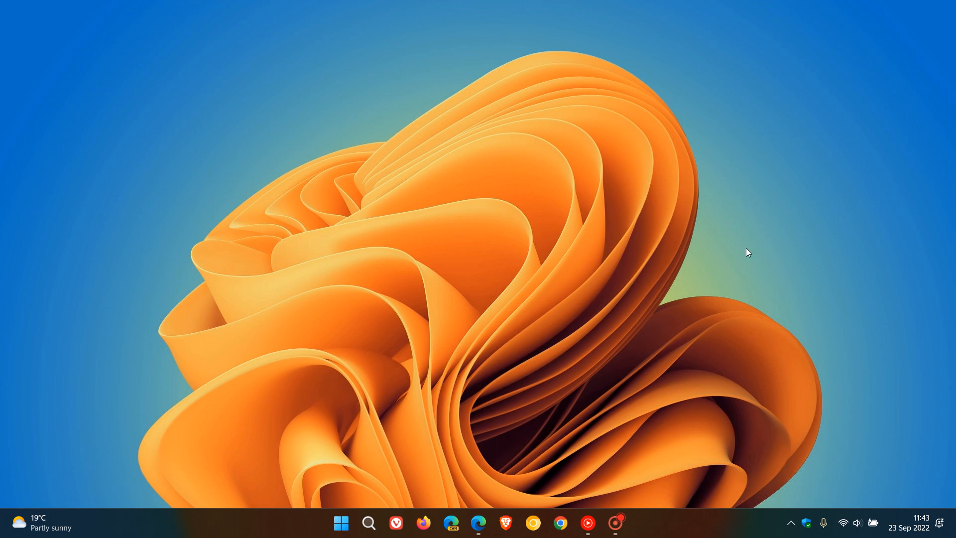
{"action": "mouse_move", "coordinate": [730, 288]}
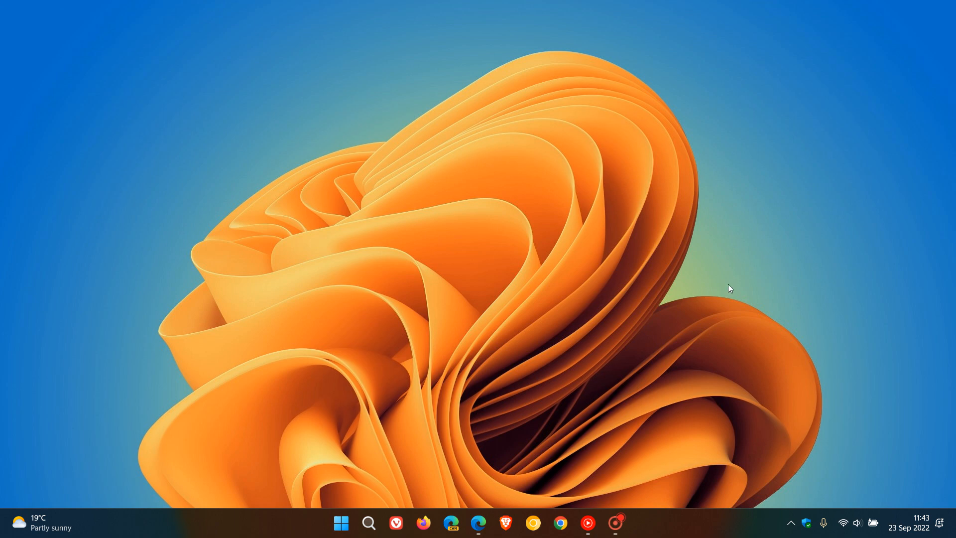
{"action": "mouse_move", "coordinate": [747, 238]}
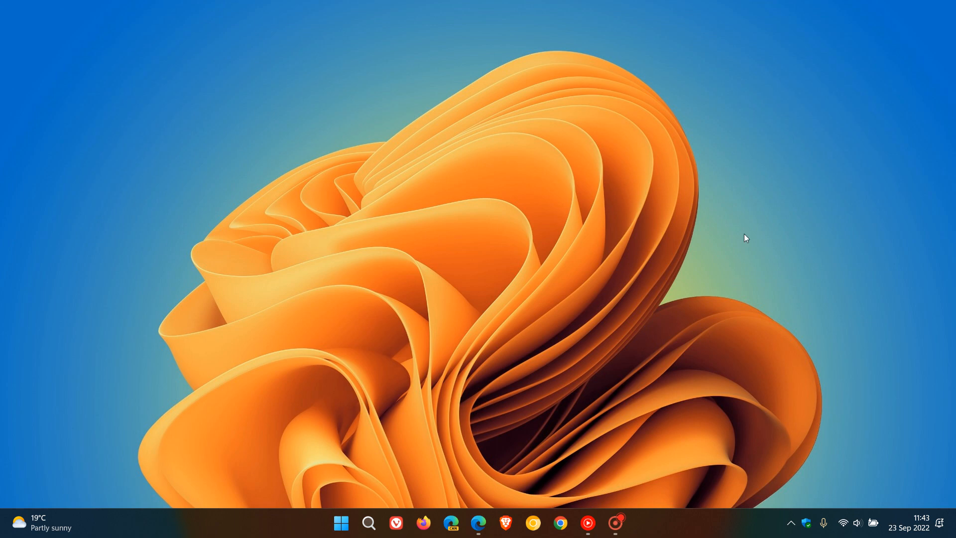
{"action": "mouse_move", "coordinate": [700, 245]}
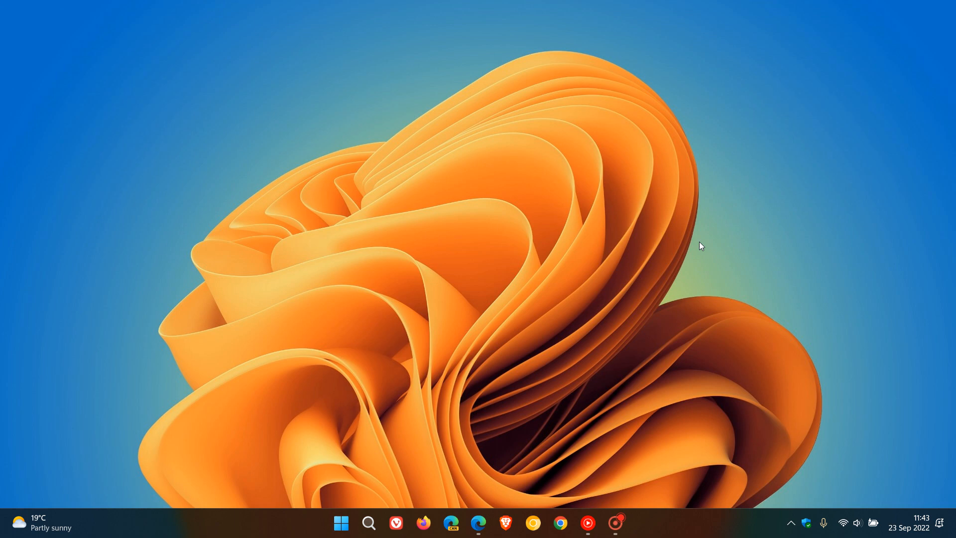
{"action": "mouse_move", "coordinate": [720, 282]}
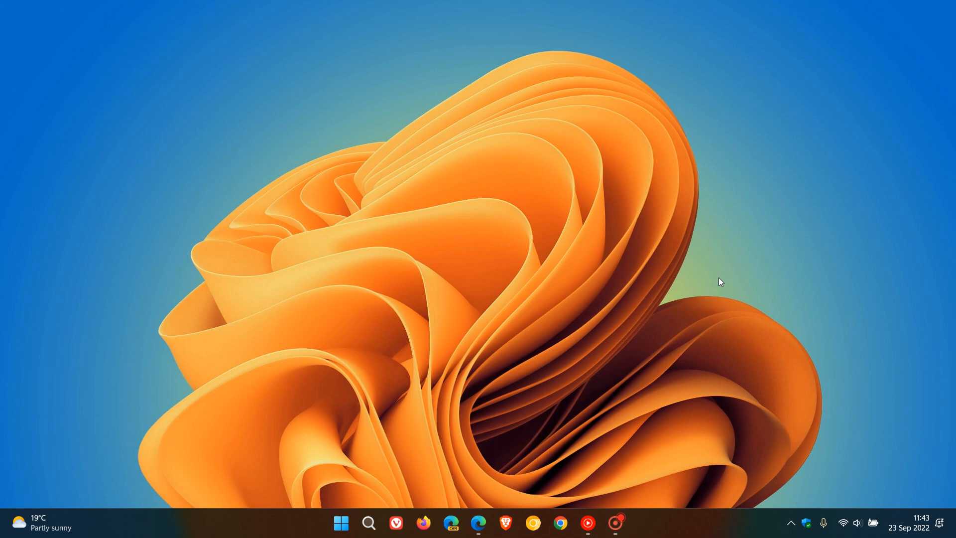
{"action": "mouse_move", "coordinate": [692, 307]}
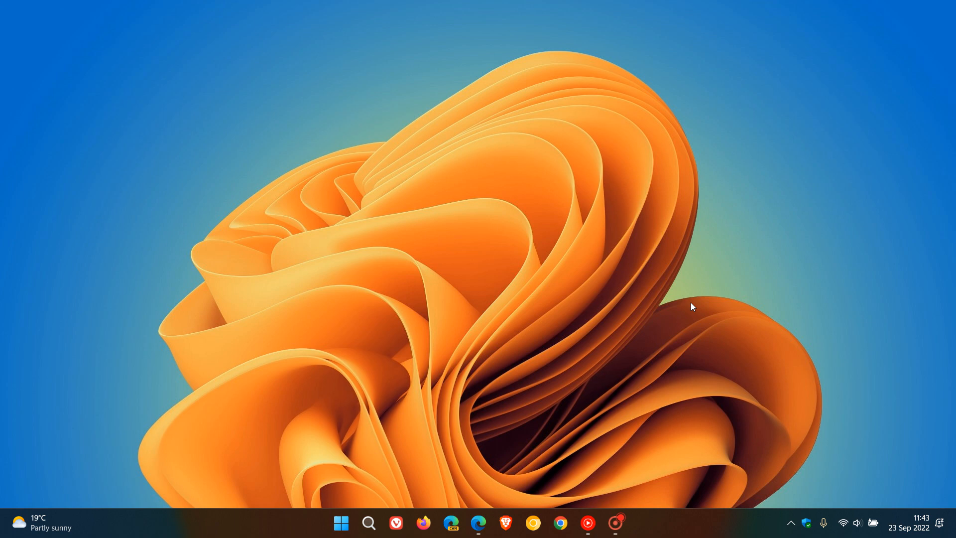
{"action": "mouse_move", "coordinate": [842, 372]}
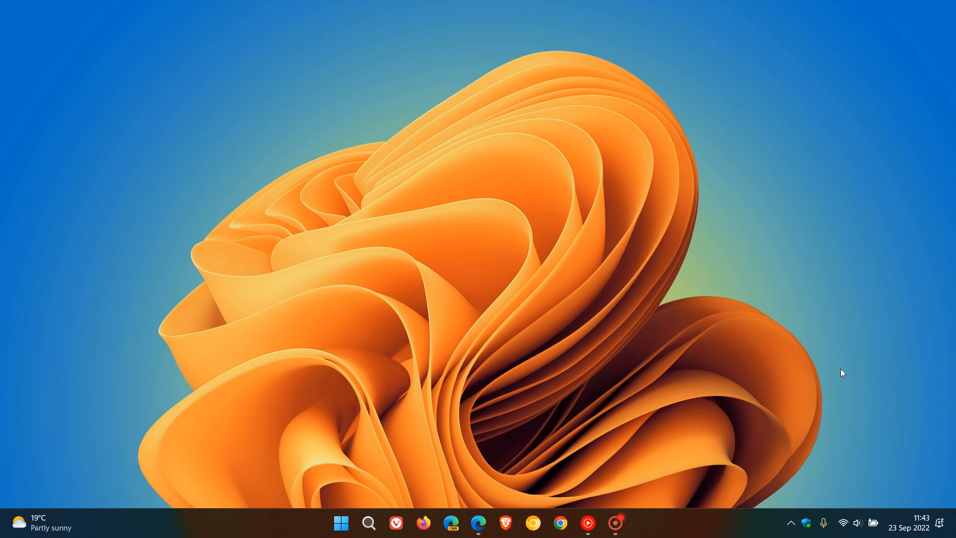
- Bring Edge forward to show the Windows Blogs post on Build 22621.607 for Release Preview
{"action": "left_click", "coordinate": [912, 527]}
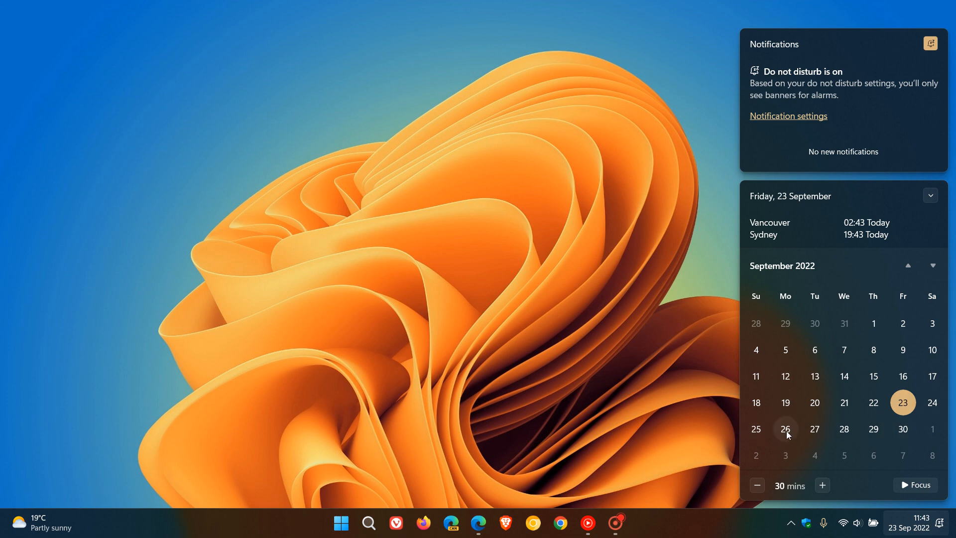
{"action": "mouse_move", "coordinate": [579, 245]}
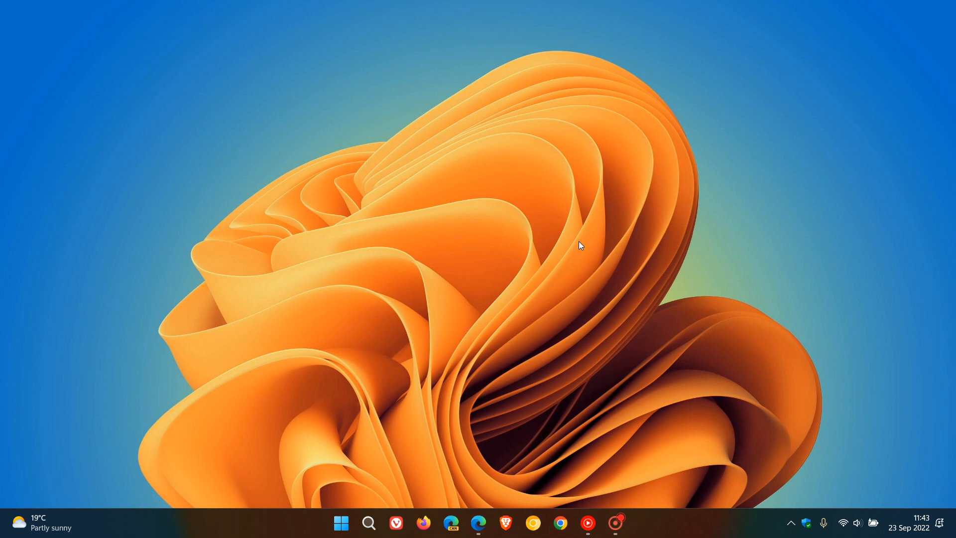
{"action": "left_click", "coordinate": [478, 522]}
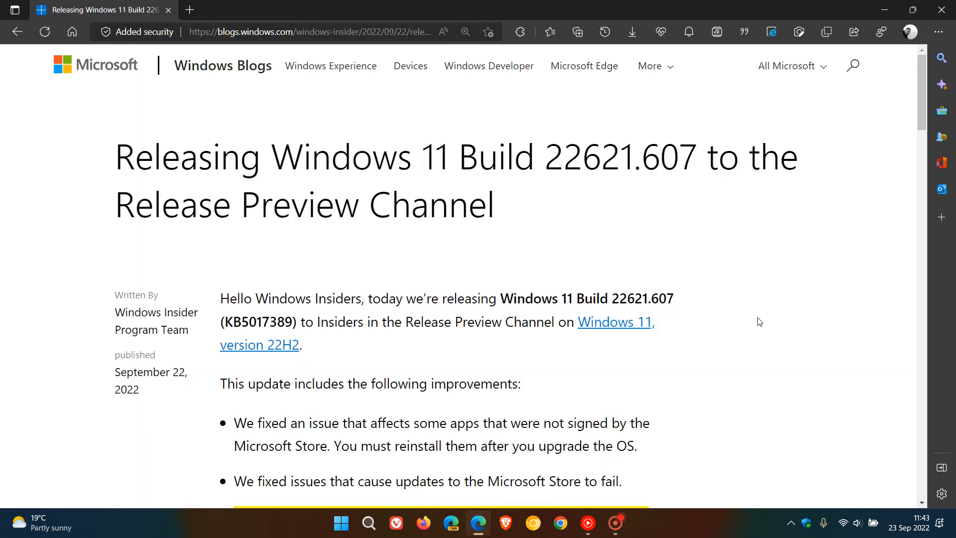
{"action": "mouse_move", "coordinate": [792, 304]}
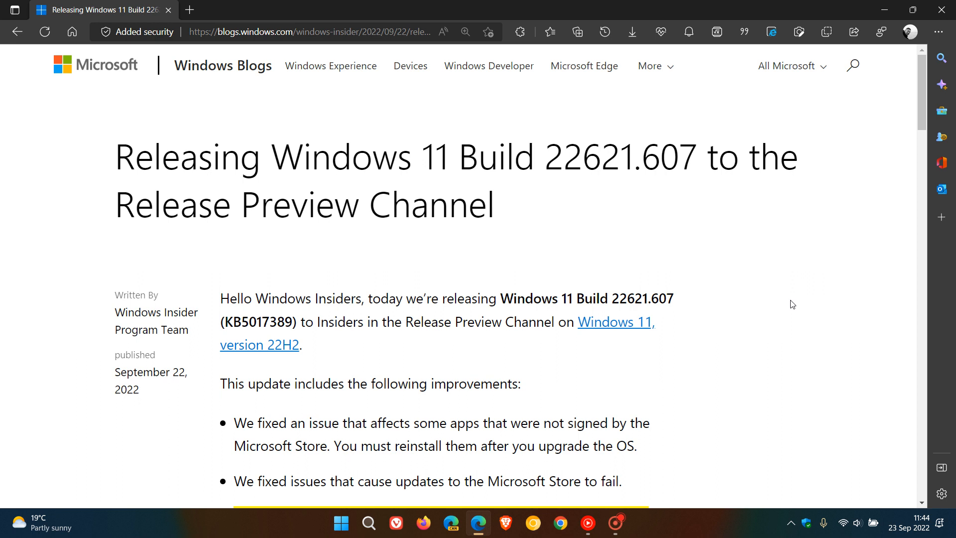
{"action": "mouse_move", "coordinate": [173, 378]}
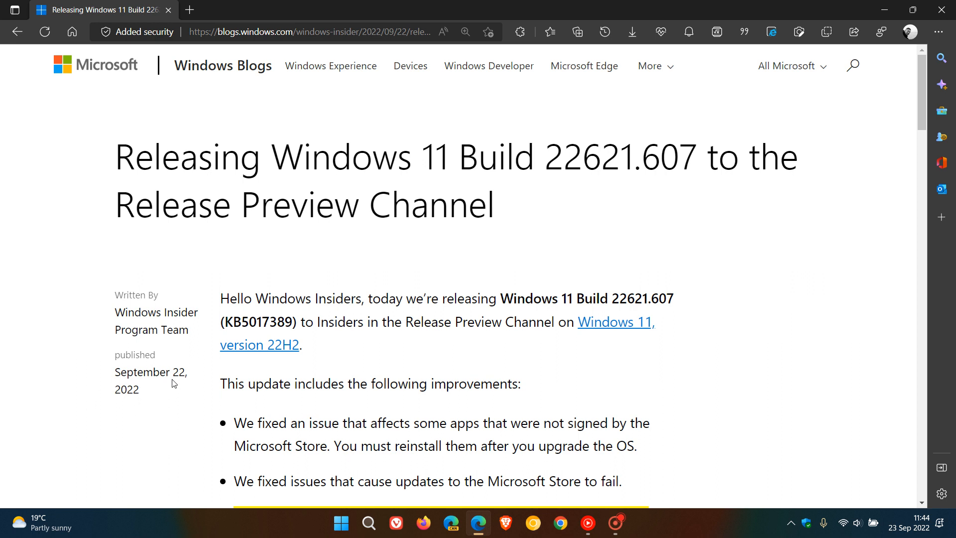
{"action": "mouse_move", "coordinate": [564, 356]}
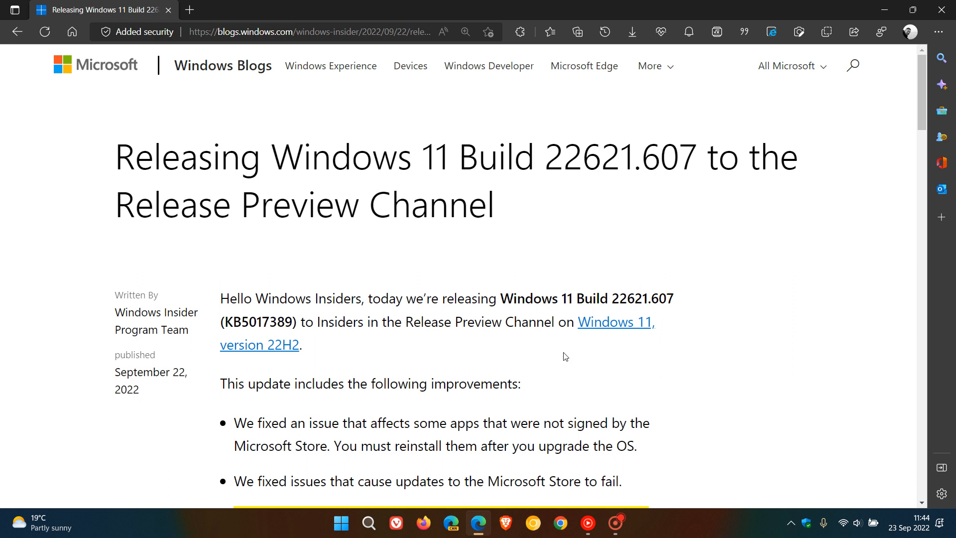
{"action": "mouse_move", "coordinate": [225, 329]}
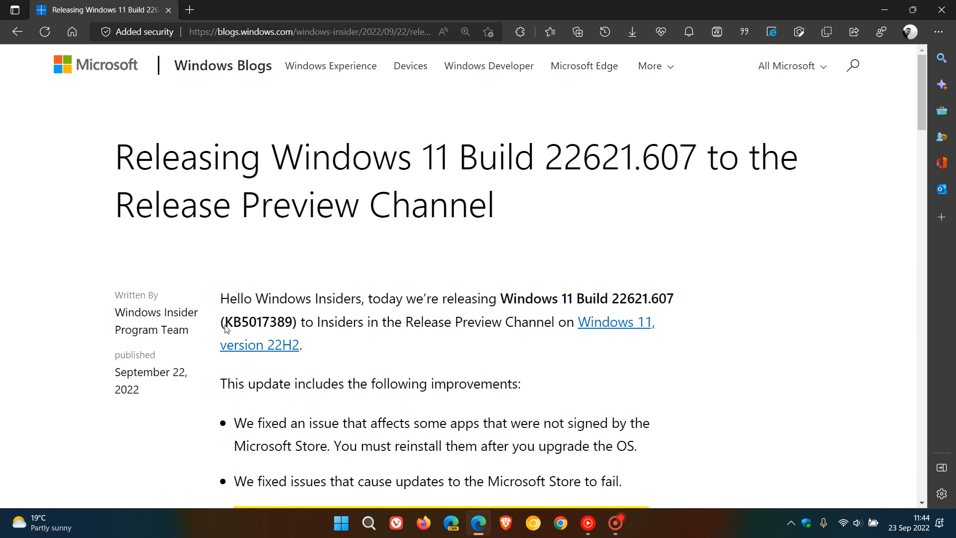
{"action": "double_click", "coordinate": [249, 322]}
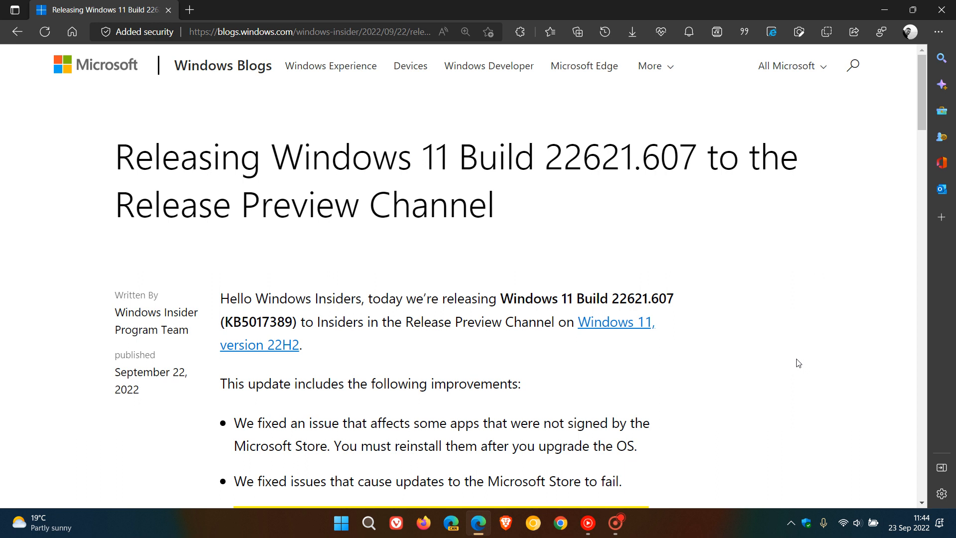
- Show About Windows with version 22H2, OS Build 22621.521, centred over the post, then close it
{"action": "left_click", "coordinate": [369, 523]}
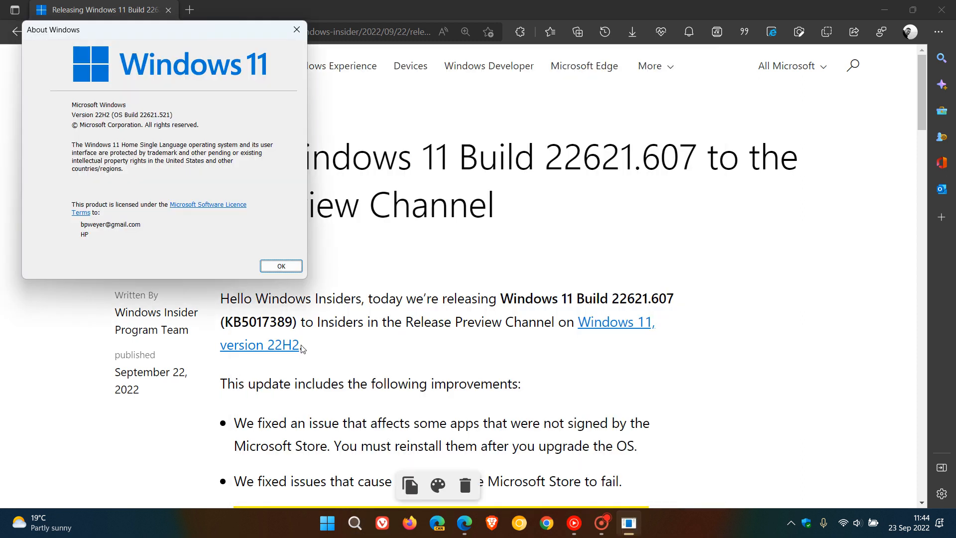
{"action": "left_click_drag", "start_coordinate": [161, 30], "coordinate": [531, 168]}
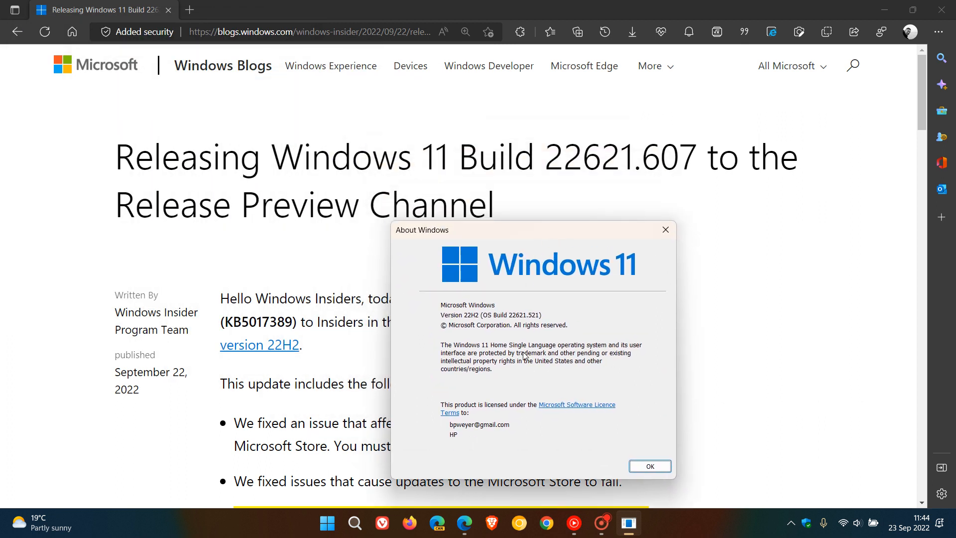
{"action": "mouse_move", "coordinate": [533, 323]}
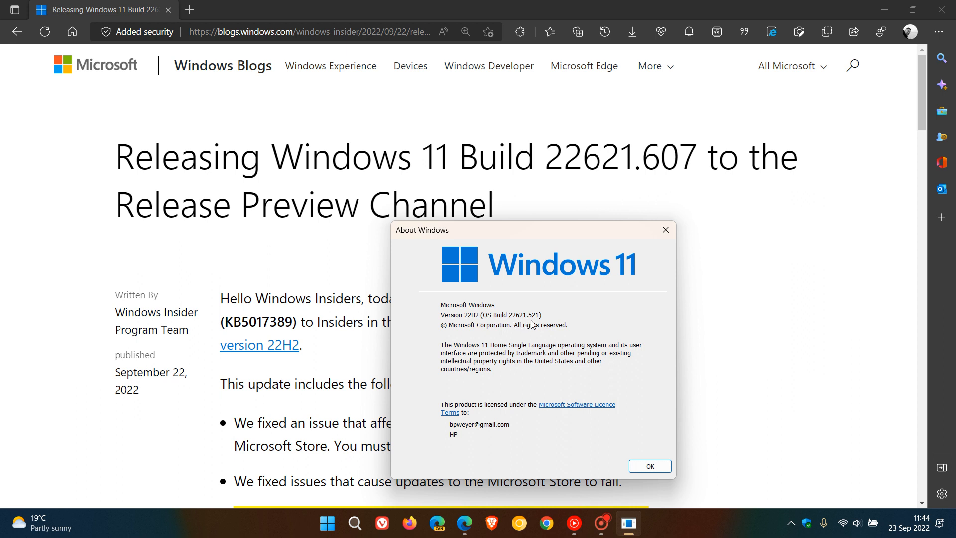
{"action": "mouse_move", "coordinate": [606, 304]}
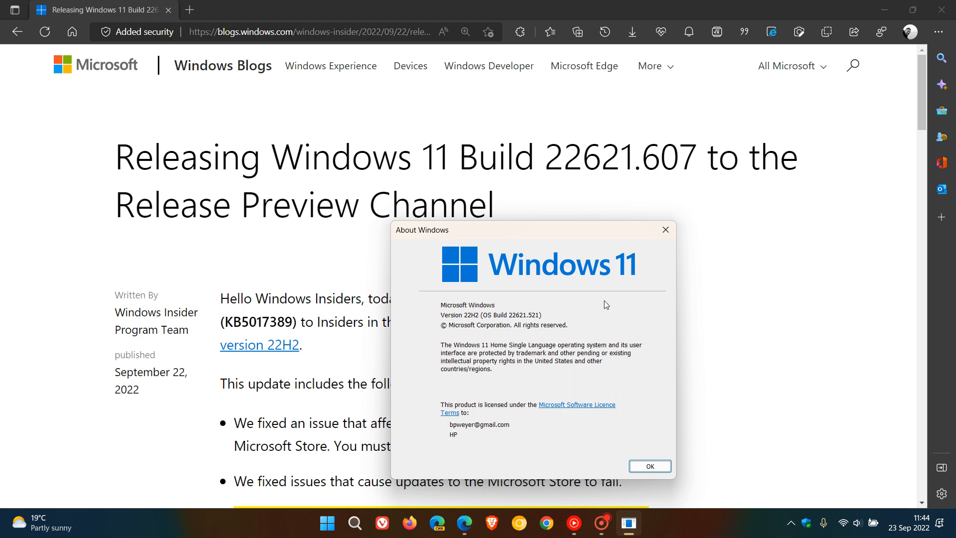
{"action": "mouse_move", "coordinate": [524, 314]}
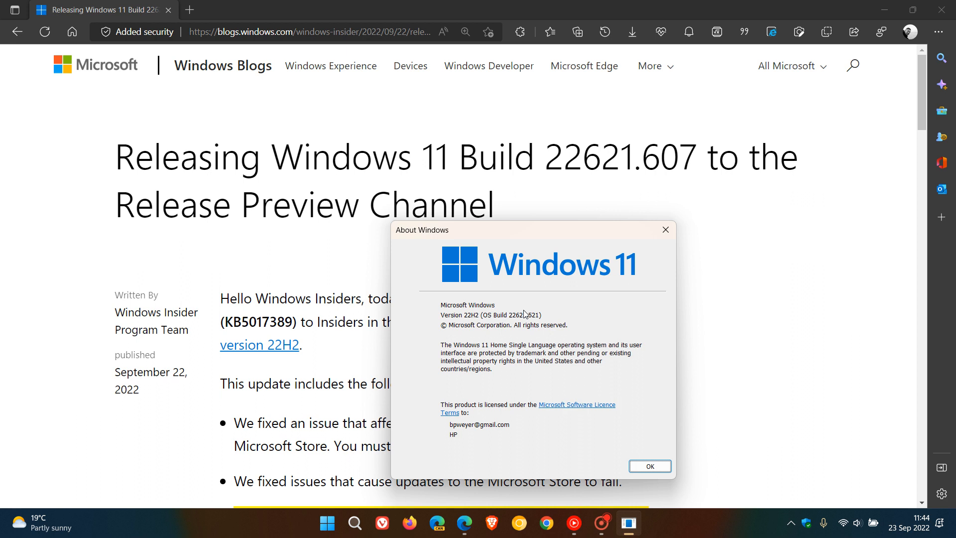
{"action": "mouse_move", "coordinate": [532, 322]}
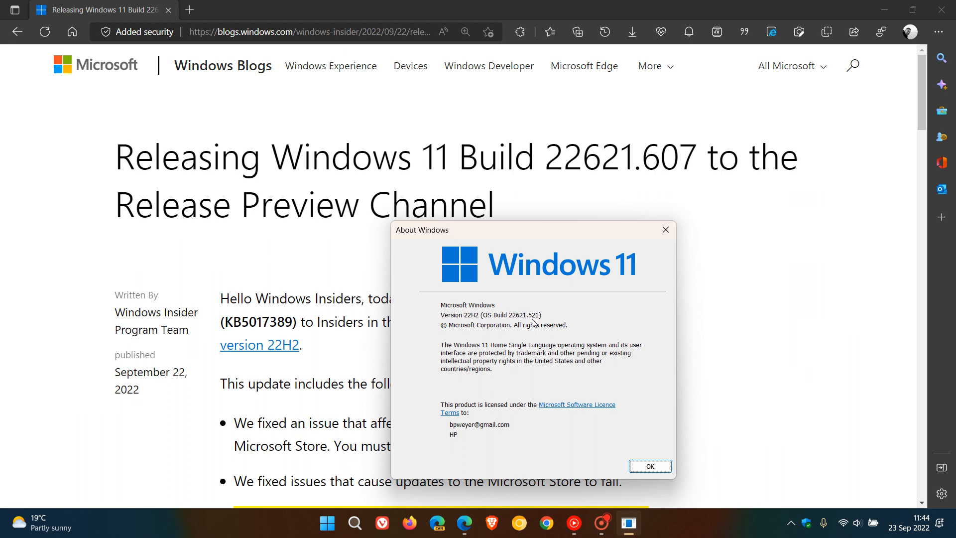
{"action": "mouse_move", "coordinate": [589, 193]}
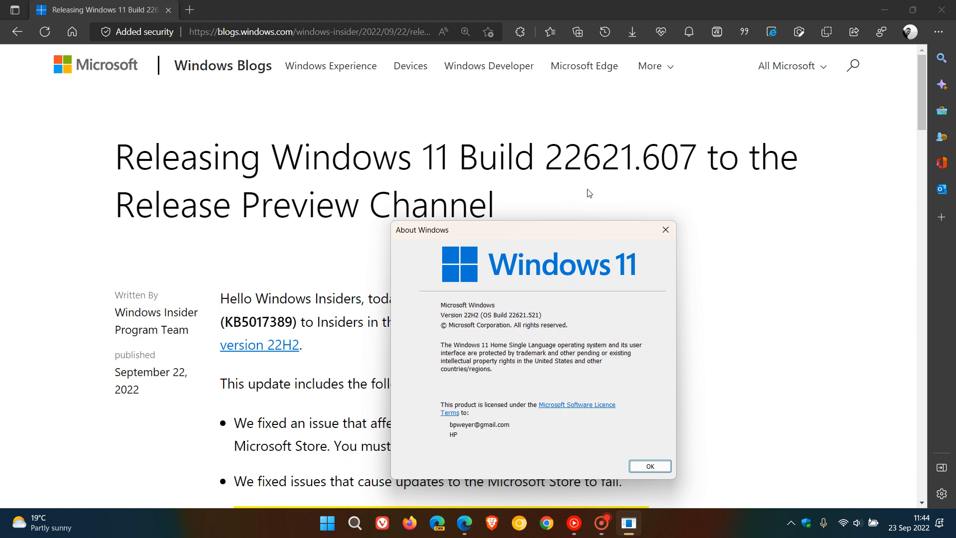
{"action": "mouse_move", "coordinate": [665, 186]}
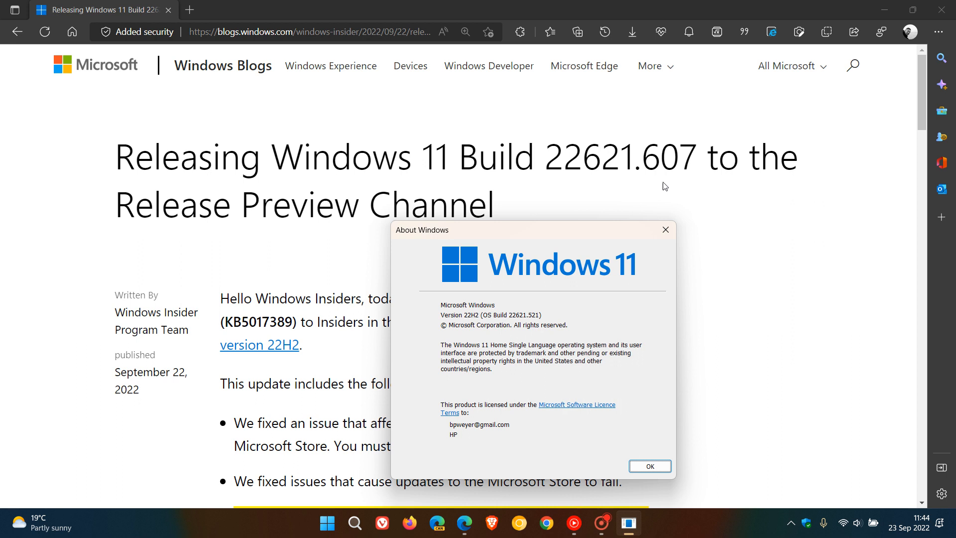
{"action": "left_click", "coordinate": [648, 466]}
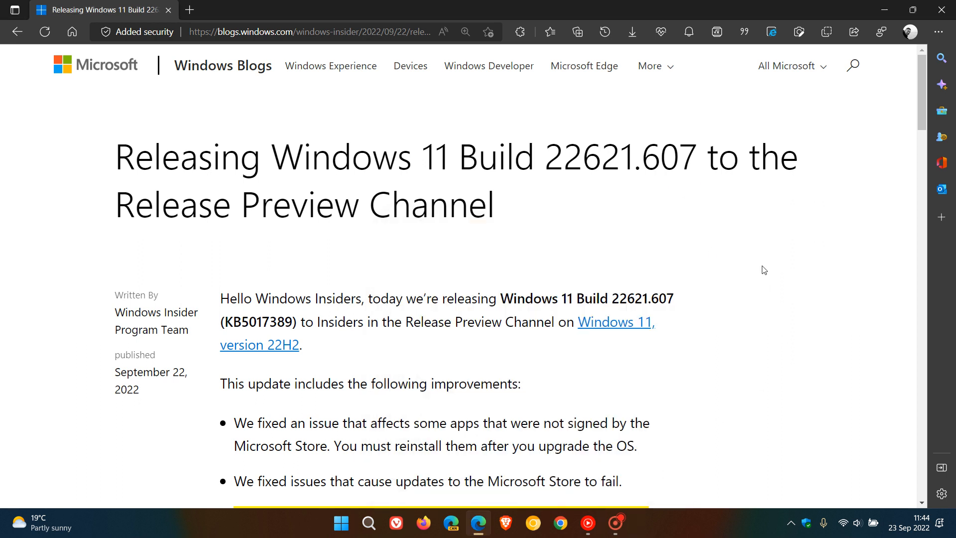
{"action": "mouse_move", "coordinate": [774, 323]}
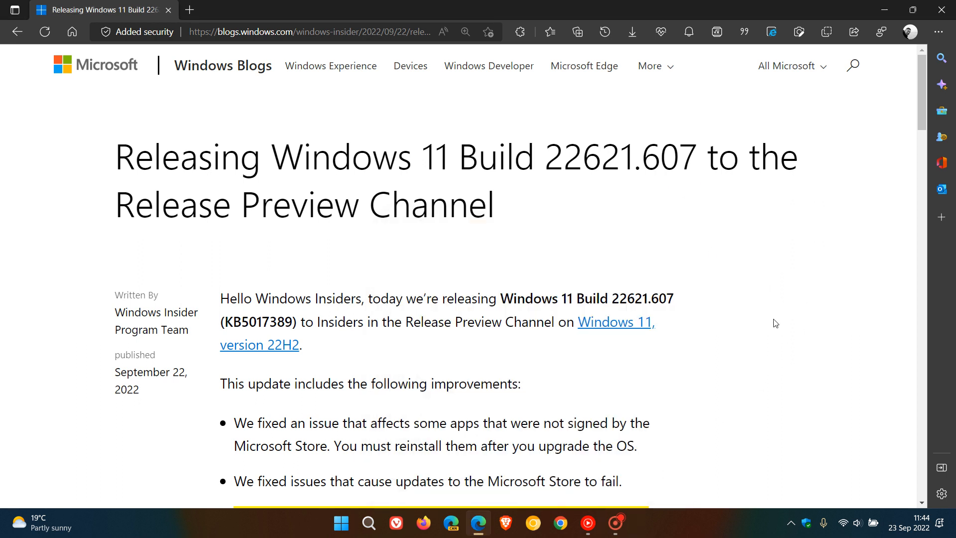
{"action": "mouse_move", "coordinate": [771, 258]}
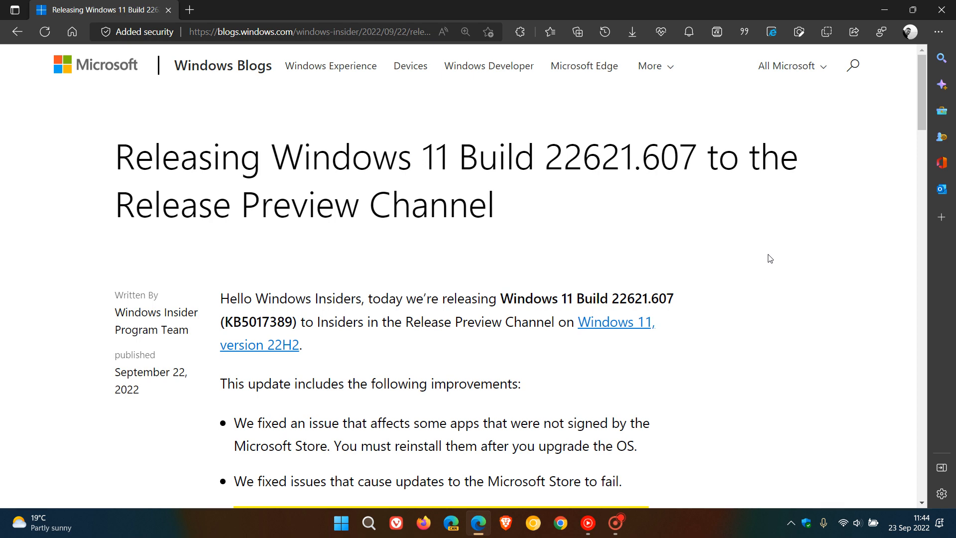
- Scroll past the Office 365 and Chile DST fixes to the static IP and Task Manager items
{"action": "scroll", "scroll_direction": "down", "scroll_amount": 3}
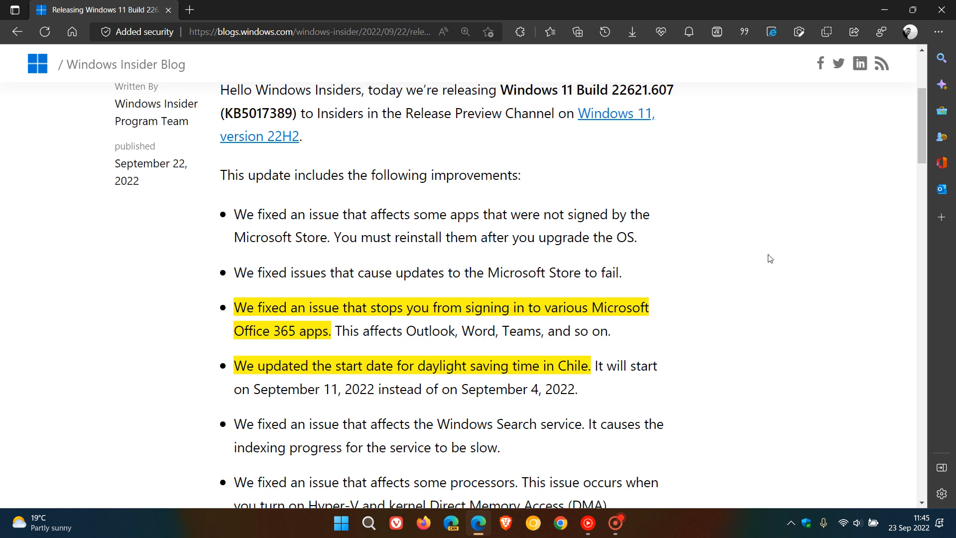
{"action": "mouse_move", "coordinate": [774, 331]}
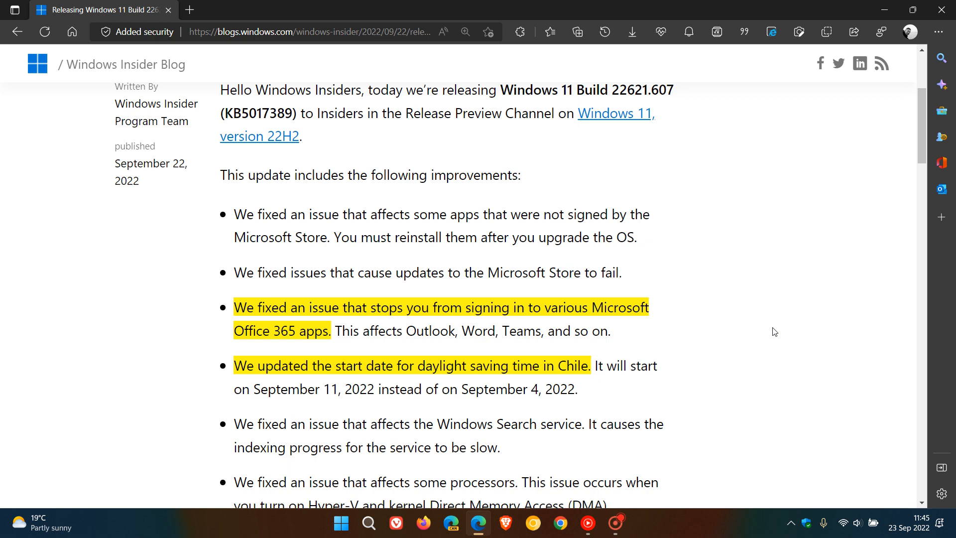
{"action": "mouse_move", "coordinate": [768, 323]}
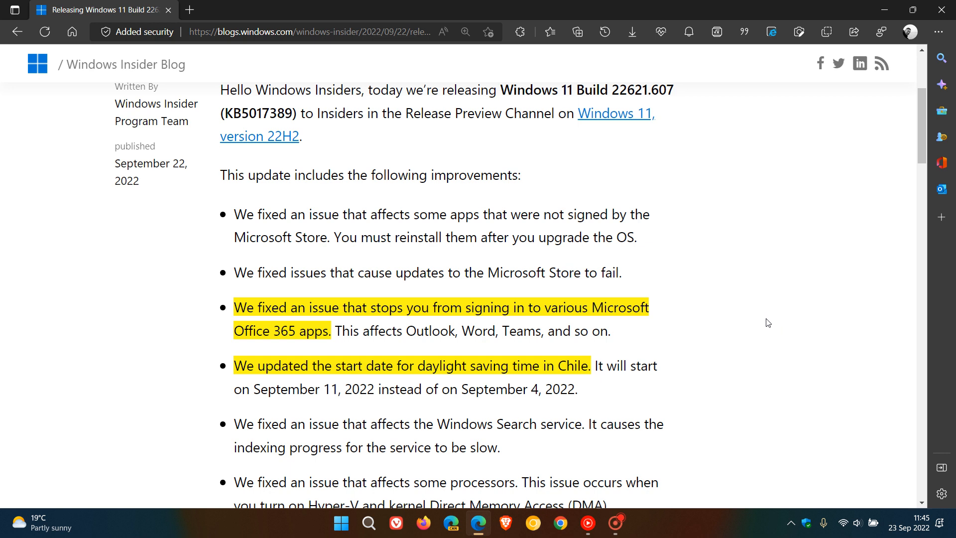
{"action": "mouse_move", "coordinate": [686, 299]}
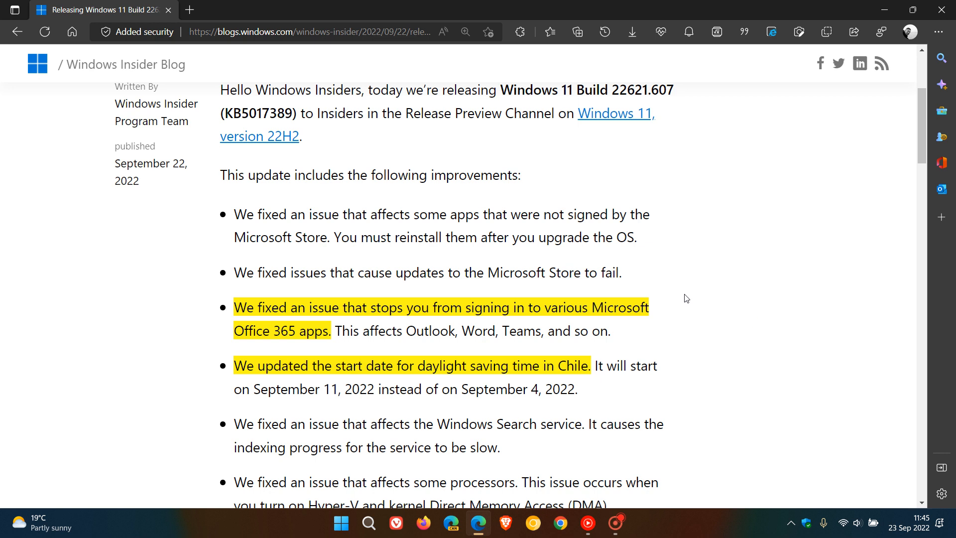
{"action": "mouse_move", "coordinate": [732, 306]}
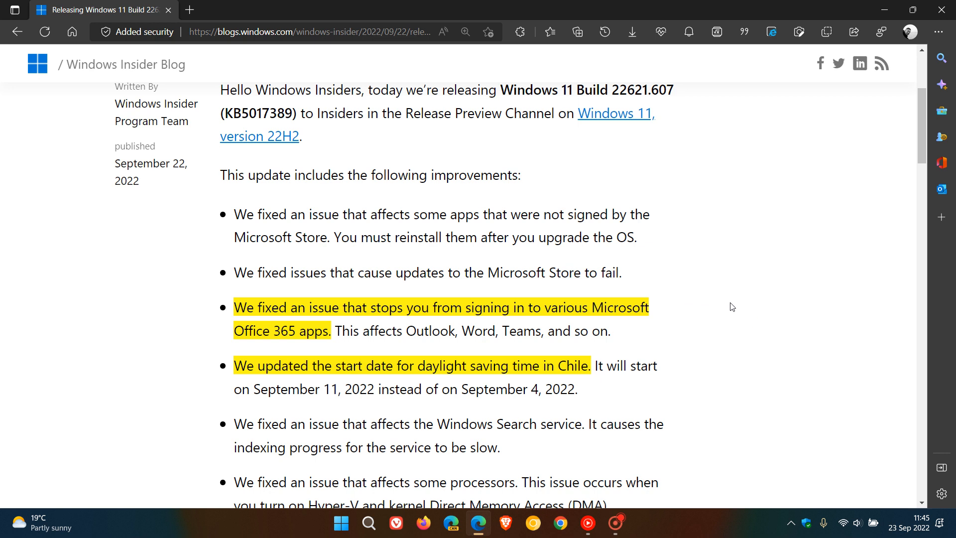
{"action": "mouse_move", "coordinate": [722, 366]}
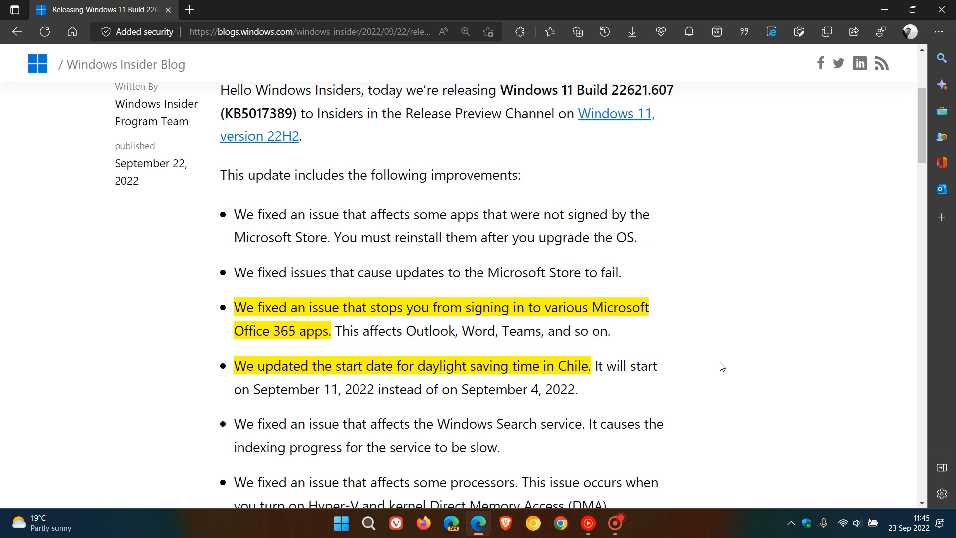
{"action": "mouse_move", "coordinate": [701, 367]}
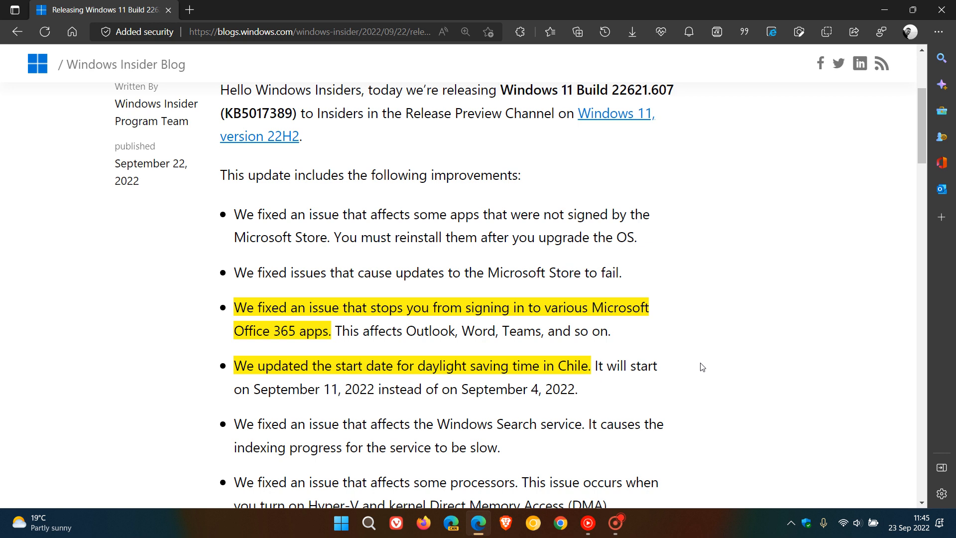
{"action": "mouse_move", "coordinate": [681, 376]}
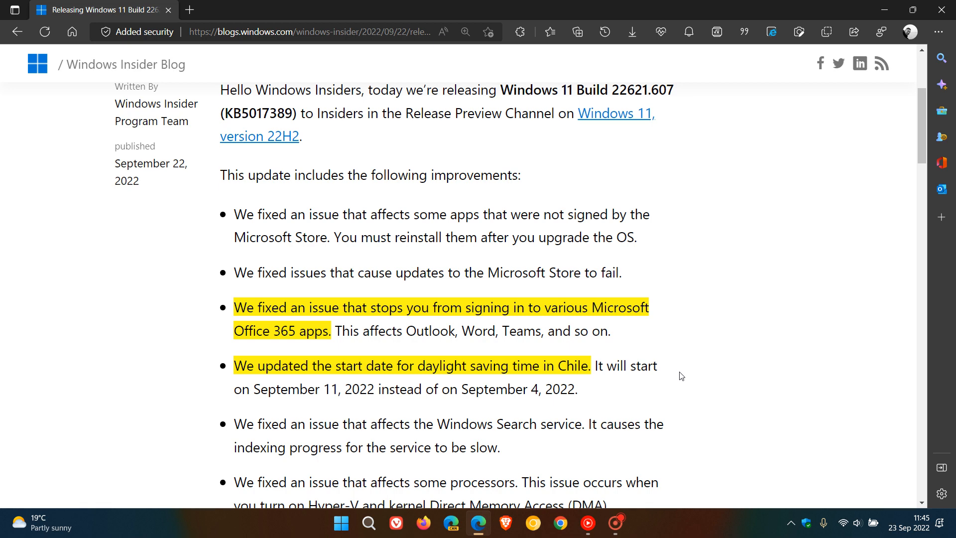
{"action": "scroll", "scroll_direction": "down", "scroll_amount": 3}
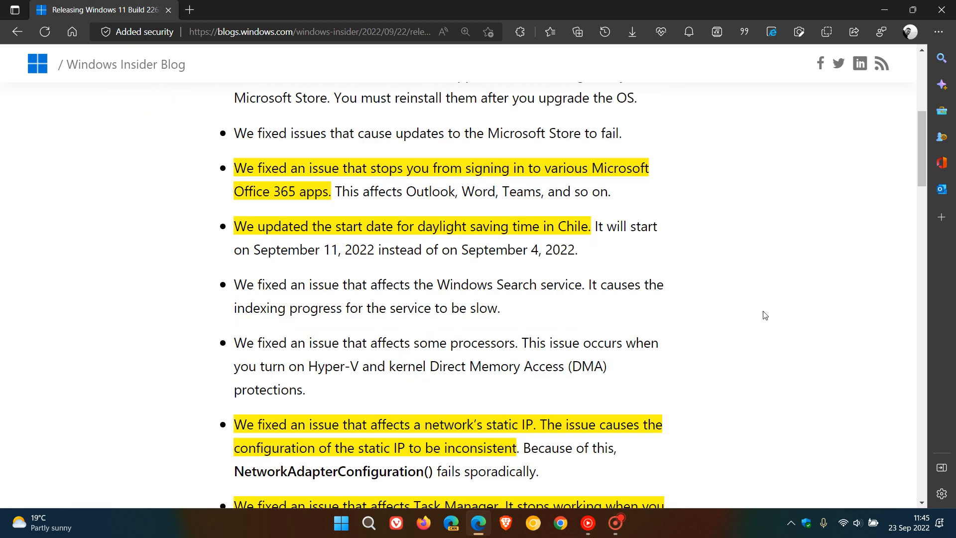
{"action": "mouse_move", "coordinate": [736, 424]}
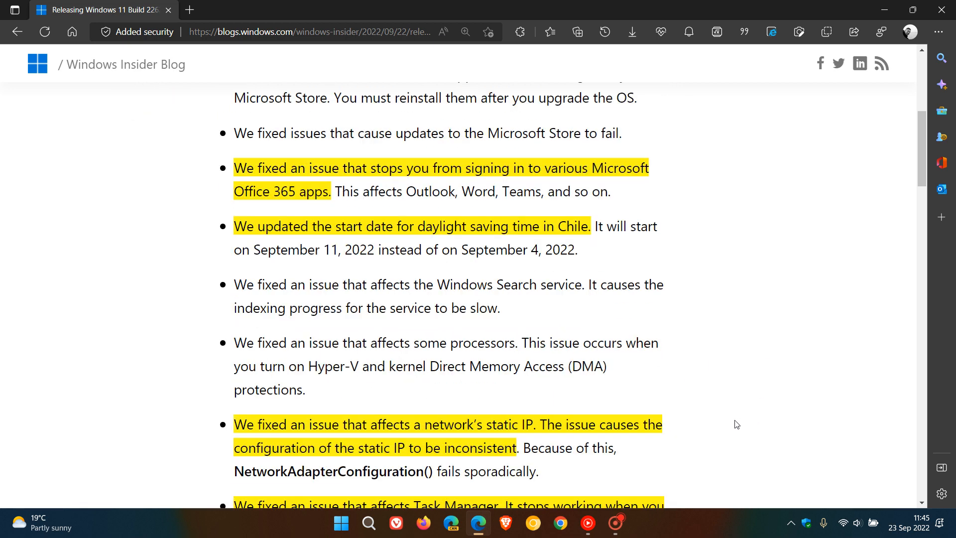
{"action": "mouse_move", "coordinate": [730, 413]}
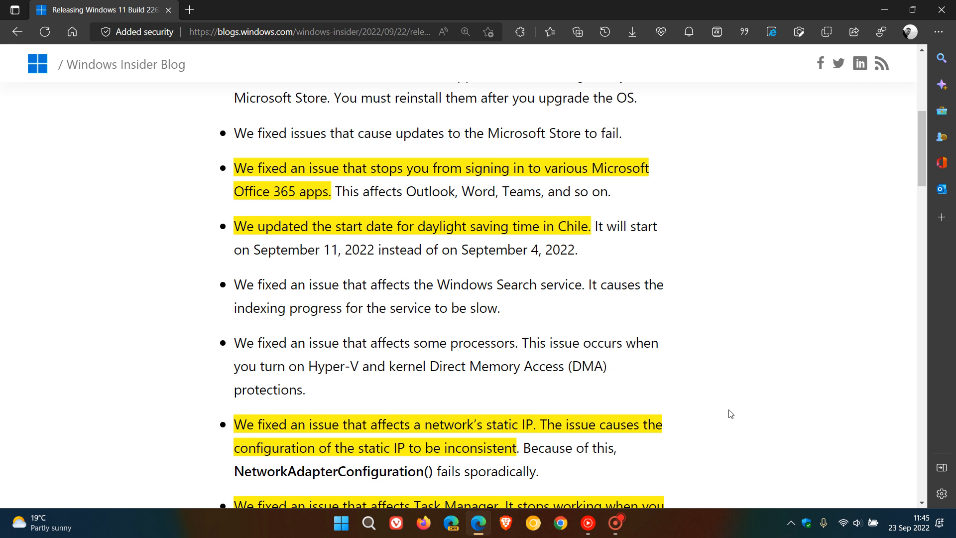
{"action": "mouse_move", "coordinate": [719, 429]}
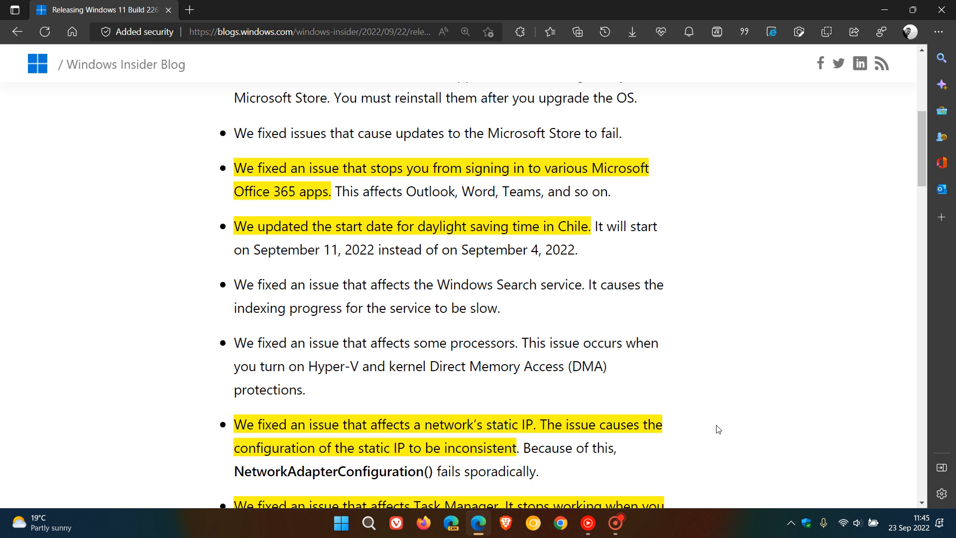
{"action": "mouse_move", "coordinate": [761, 343]}
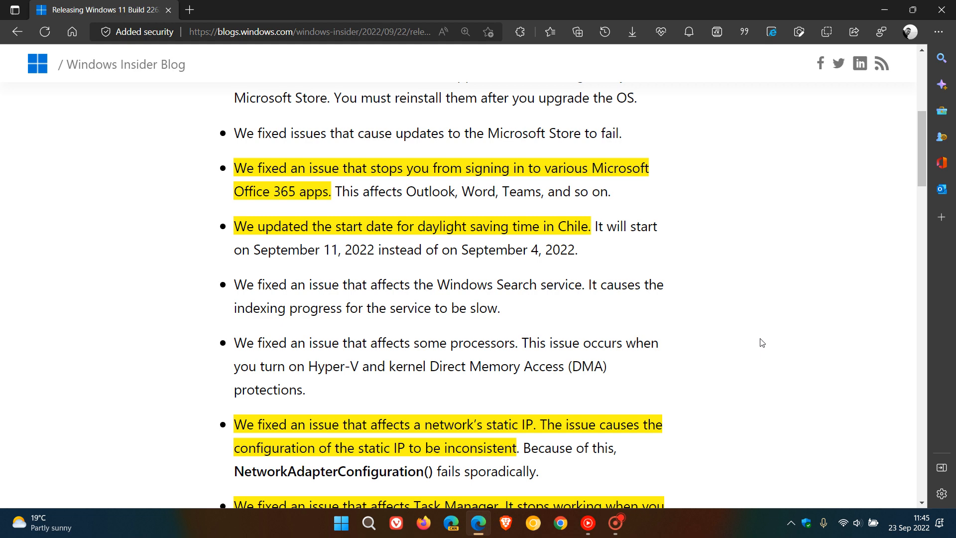
{"action": "scroll", "scroll_direction": "down", "scroll_amount": 3}
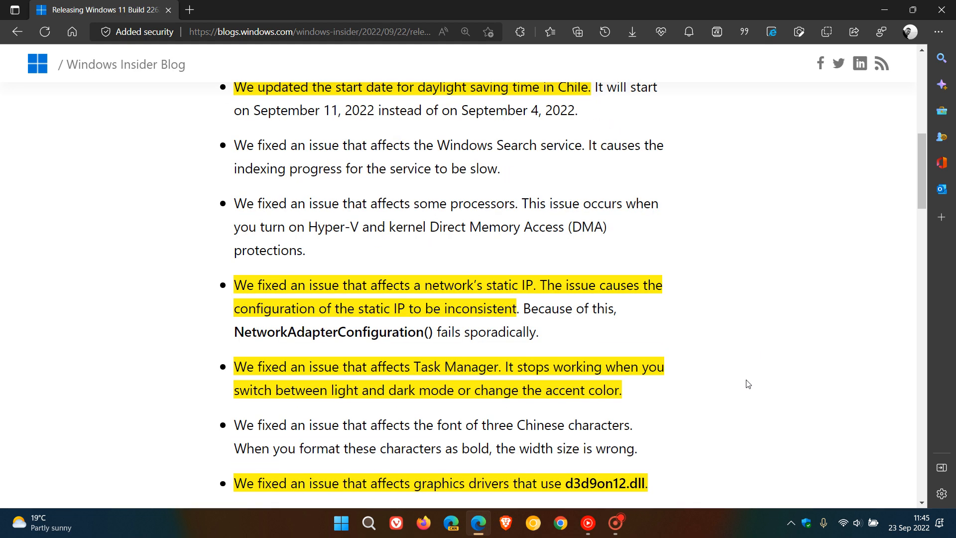
{"action": "mouse_move", "coordinate": [720, 389]}
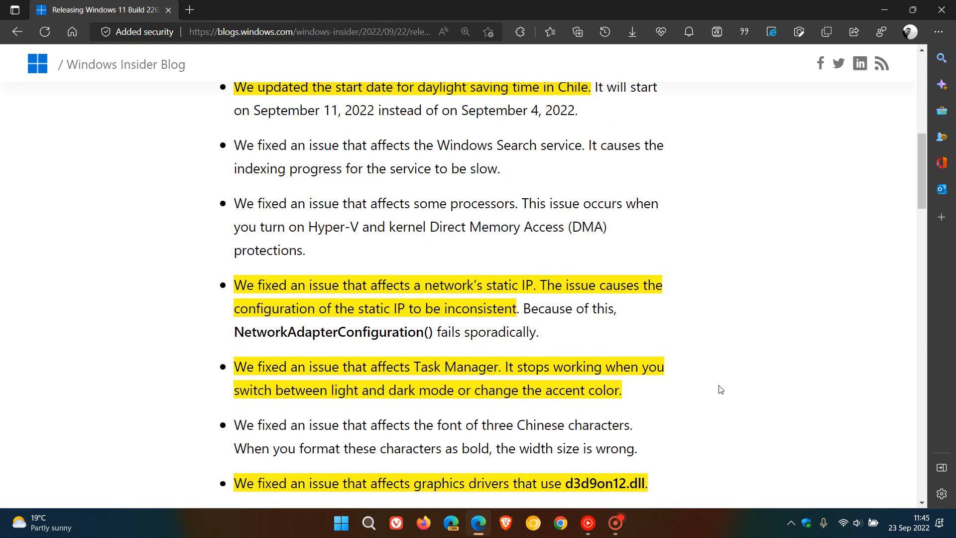
{"action": "mouse_move", "coordinate": [724, 385]}
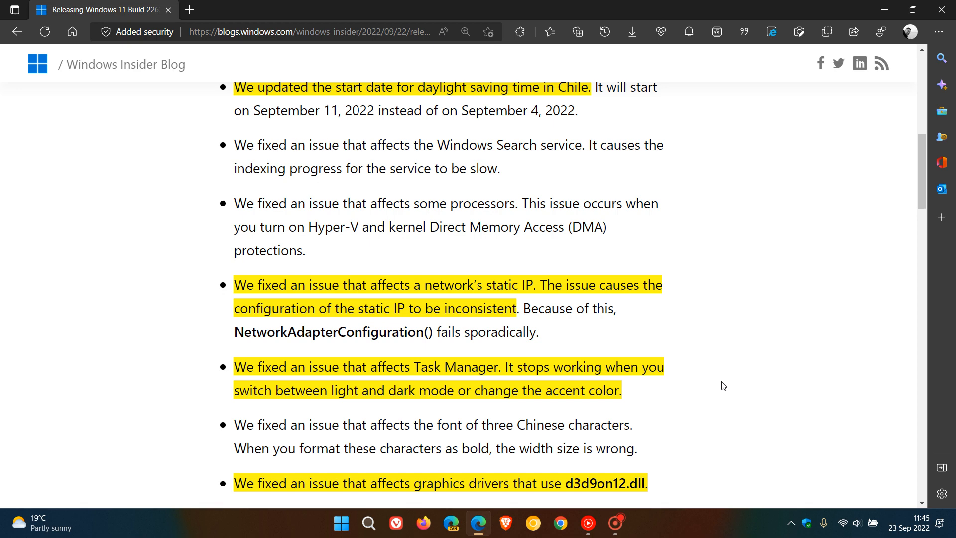
{"action": "scroll", "scroll_direction": "up", "scroll_amount": 3}
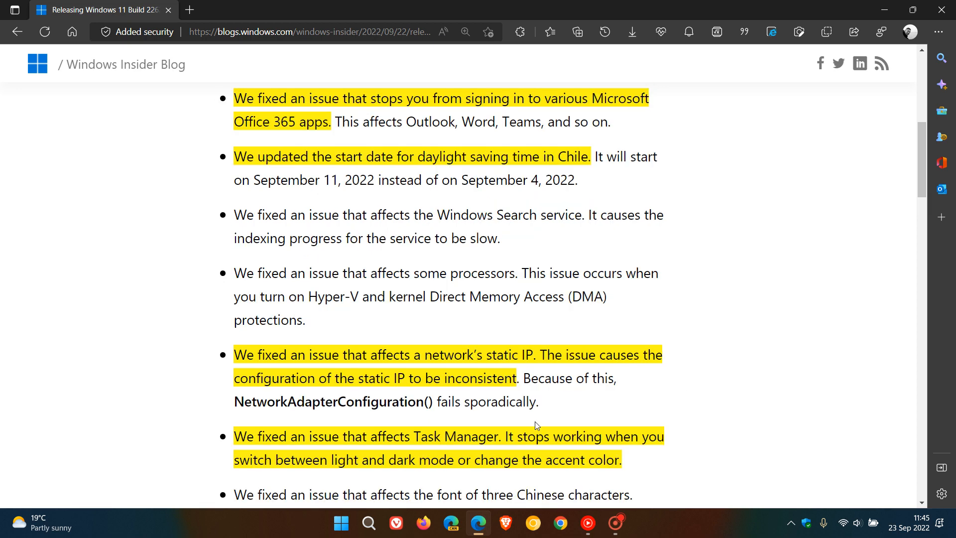
{"action": "right_click", "coordinate": [341, 522]}
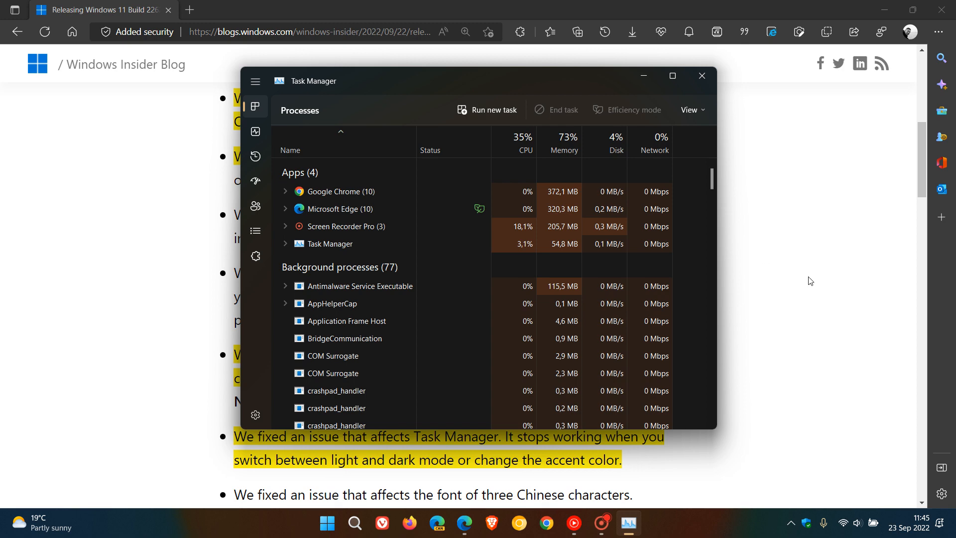
{"action": "left_click", "coordinate": [700, 76]}
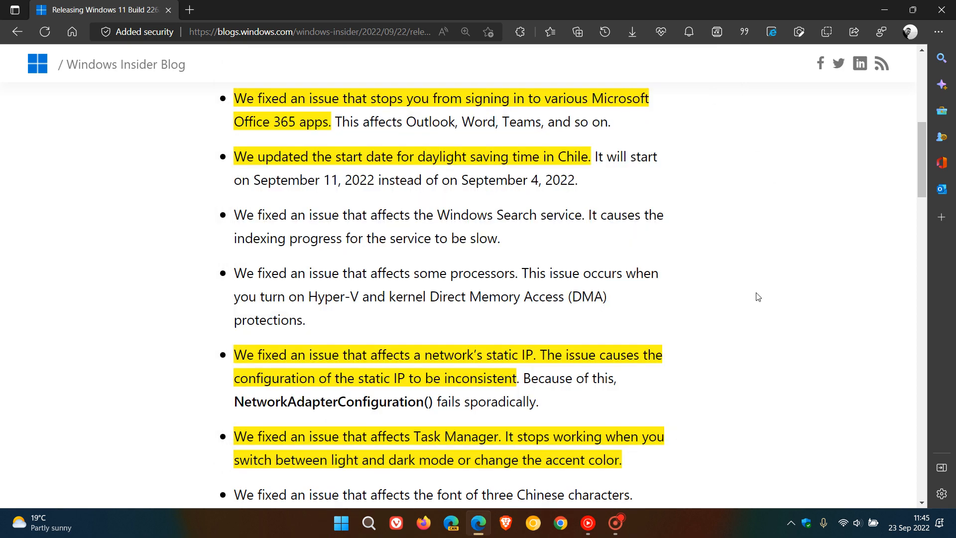
- Scroll past the IE mode and XPS fixes to the highlighted Widgets notification badging item
{"action": "scroll", "scroll_direction": "down", "scroll_amount": 3}
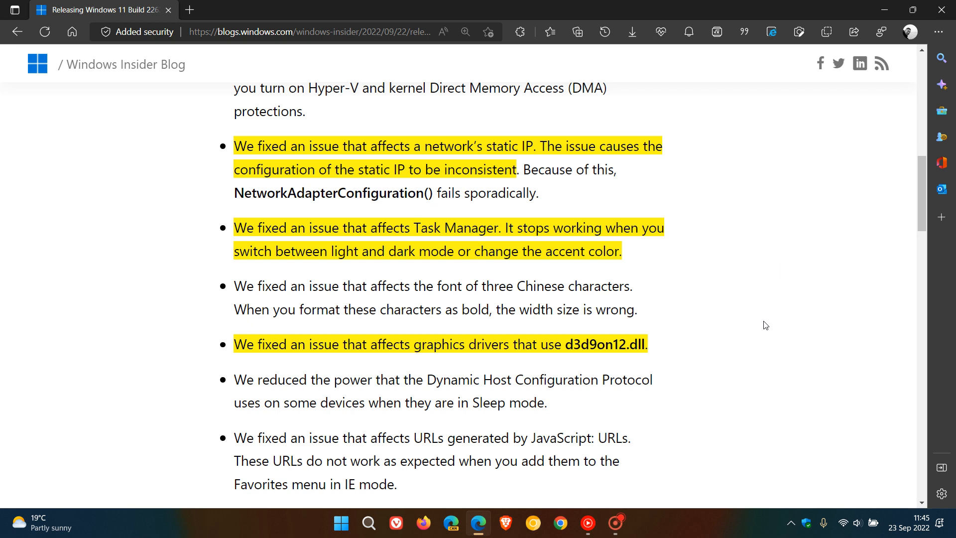
{"action": "mouse_move", "coordinate": [735, 361]}
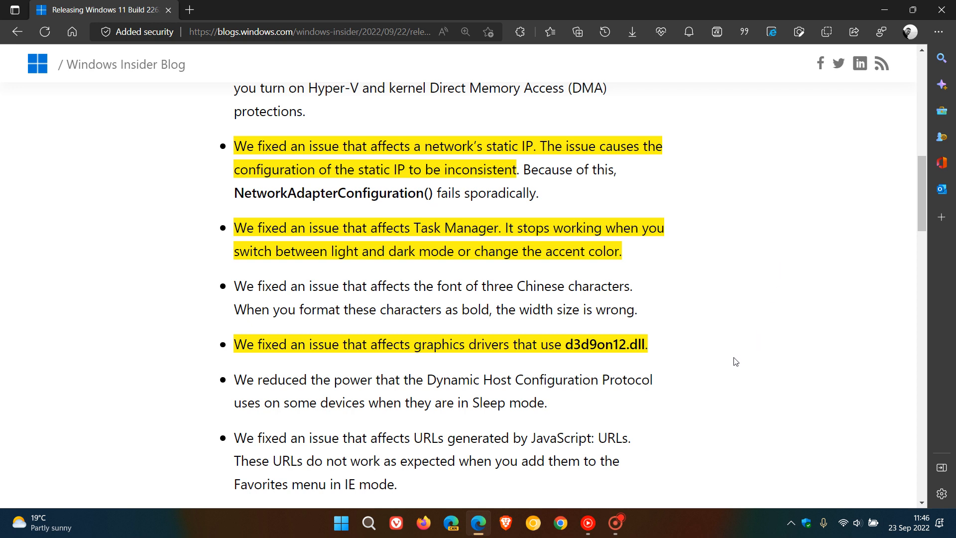
{"action": "mouse_move", "coordinate": [699, 347]}
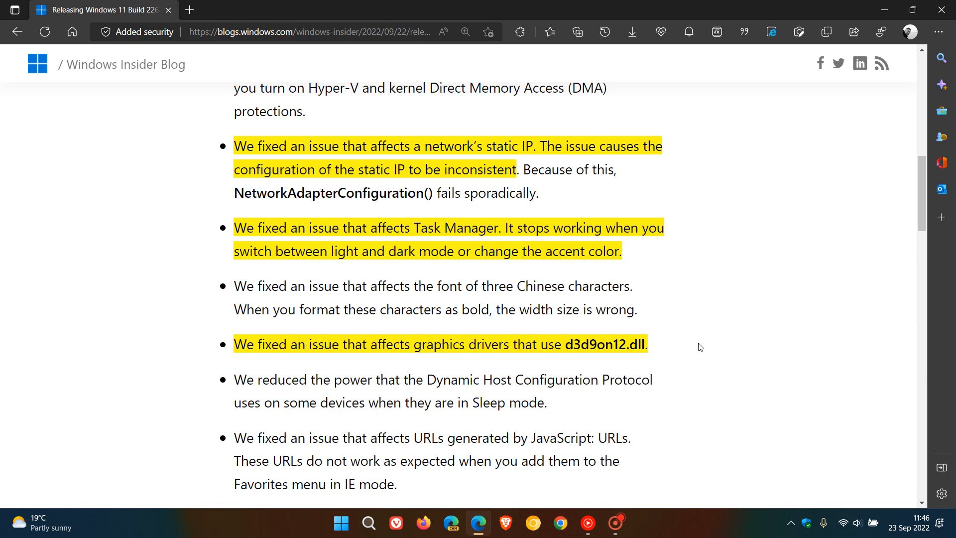
{"action": "mouse_move", "coordinate": [720, 343]}
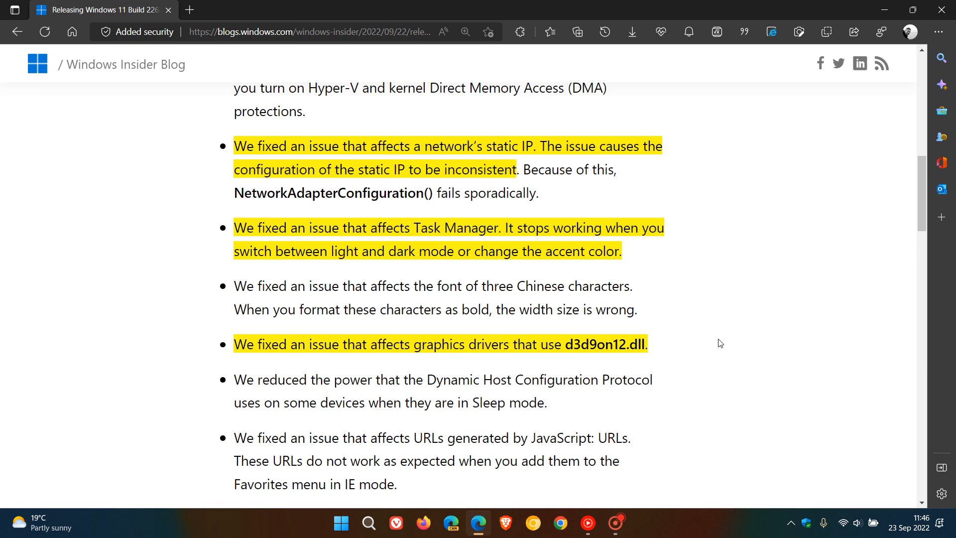
{"action": "mouse_move", "coordinate": [733, 305]}
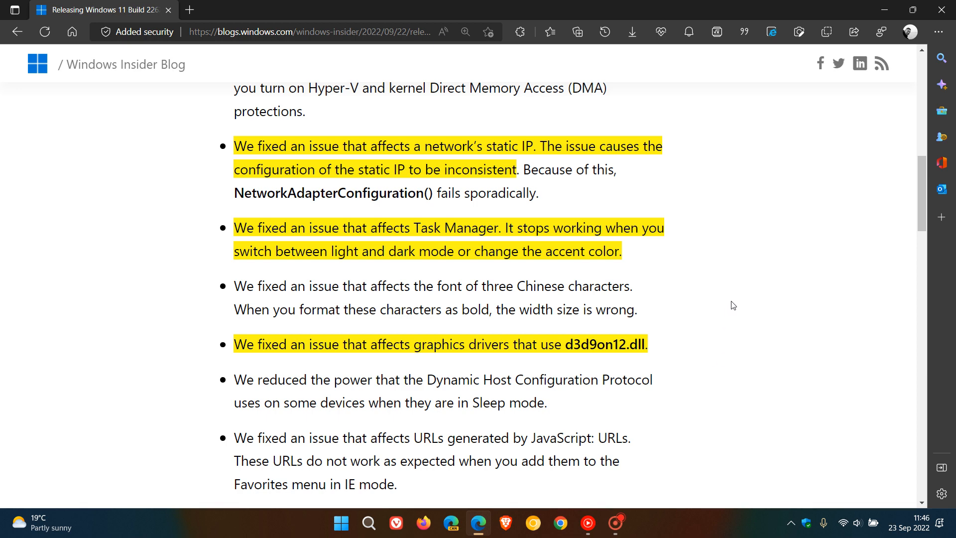
{"action": "scroll", "scroll_direction": "down", "scroll_amount": 3}
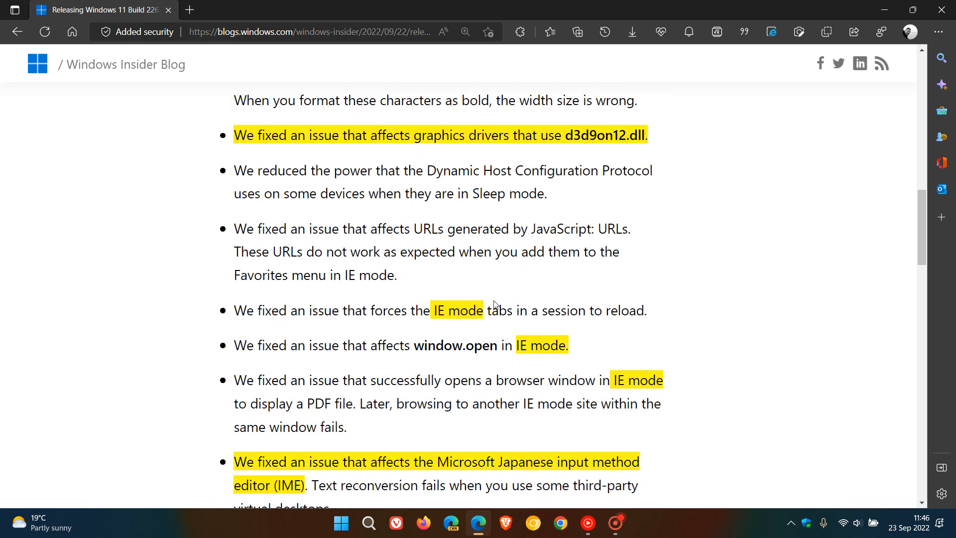
{"action": "mouse_move", "coordinate": [778, 299]}
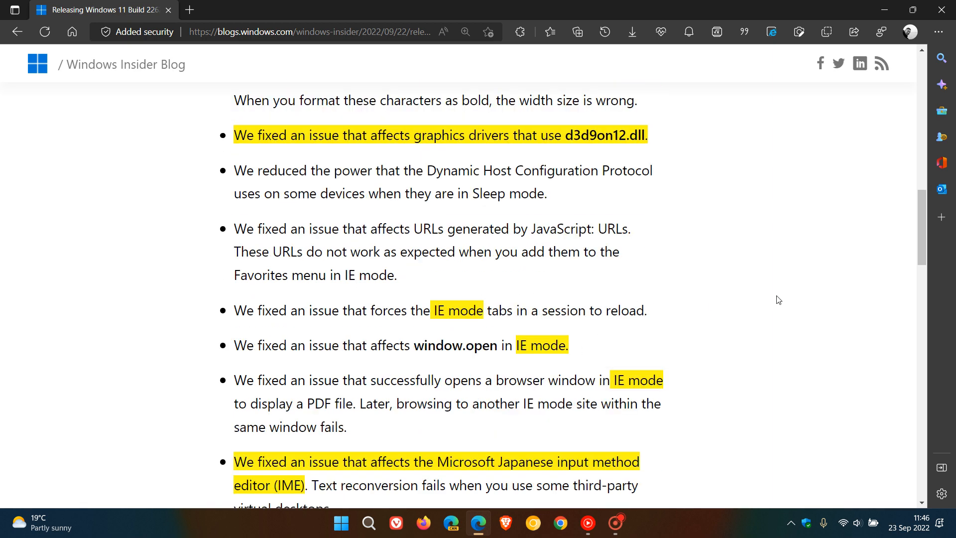
{"action": "mouse_move", "coordinate": [776, 294]}
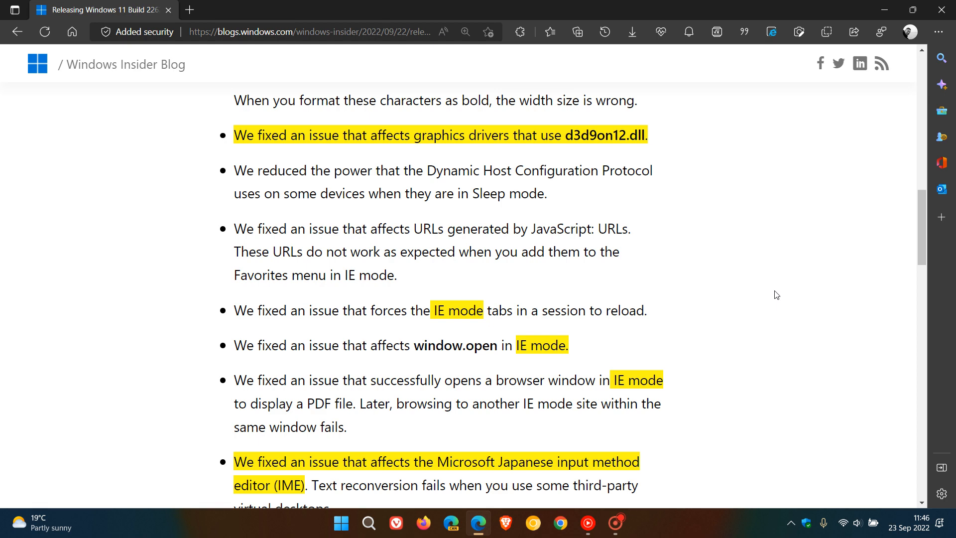
{"action": "scroll", "scroll_direction": "down", "scroll_amount": 3}
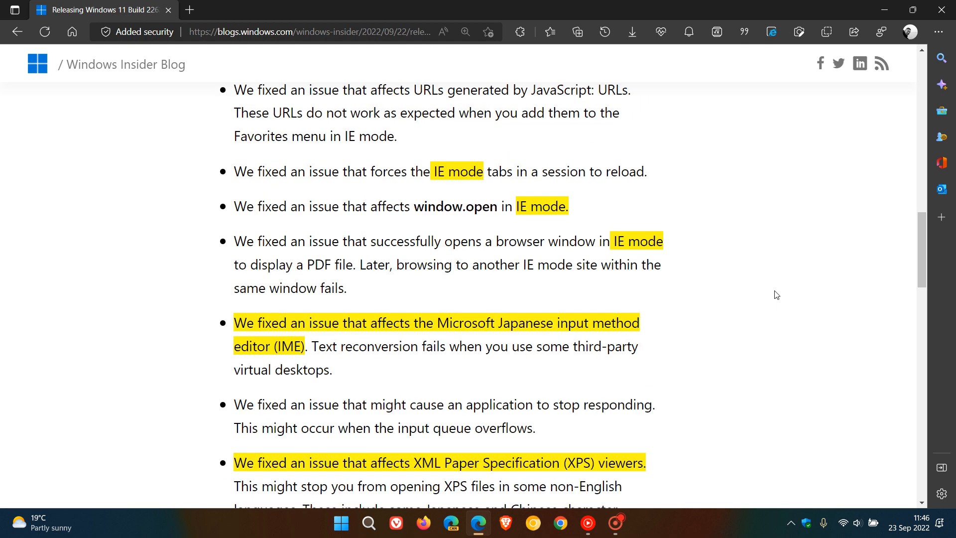
{"action": "mouse_move", "coordinate": [694, 327]}
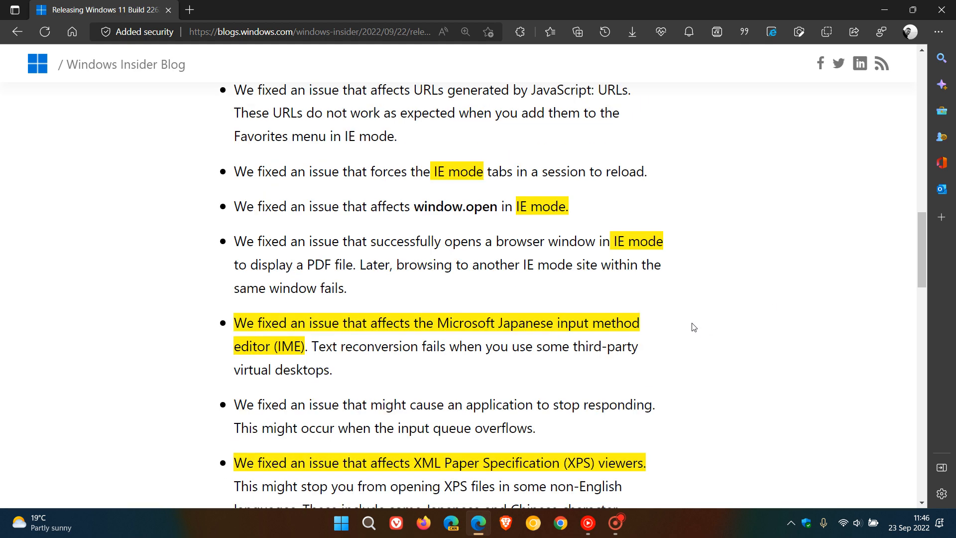
{"action": "scroll", "scroll_direction": "down", "scroll_amount": 3}
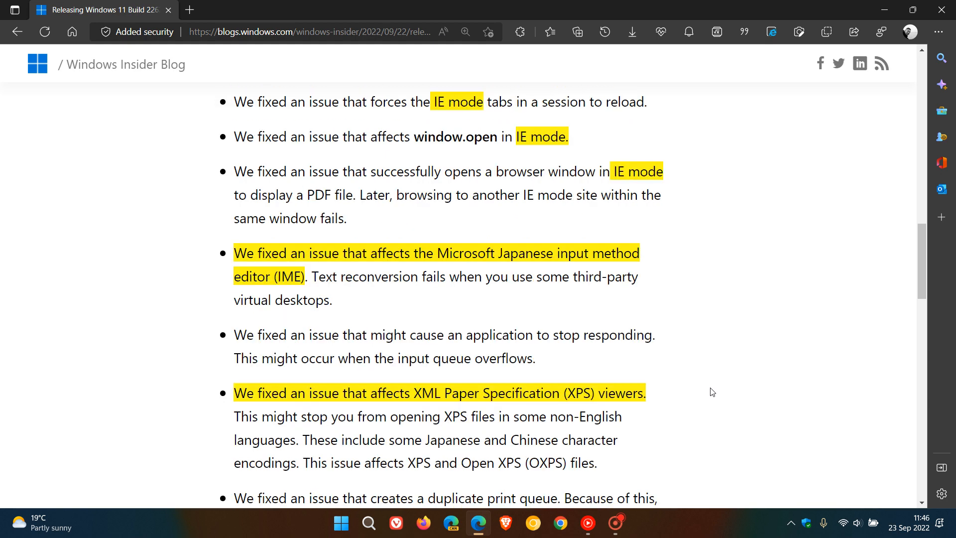
{"action": "mouse_move", "coordinate": [706, 395]}
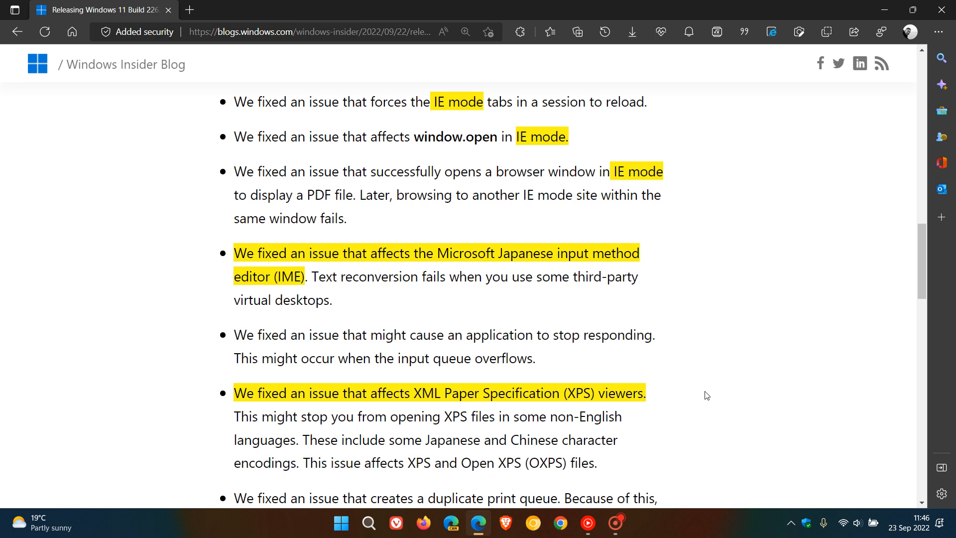
{"action": "mouse_move", "coordinate": [689, 399]}
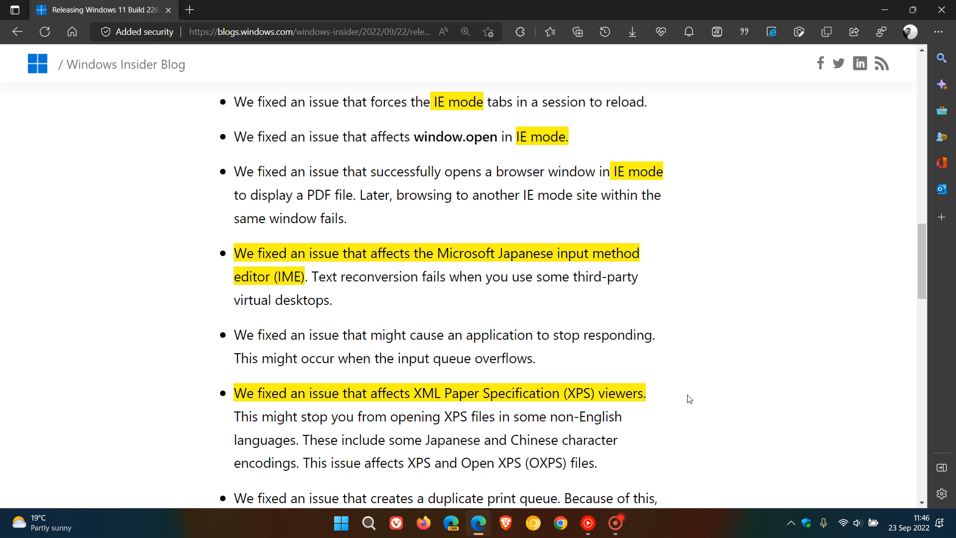
{"action": "scroll", "scroll_direction": "down", "scroll_amount": 3}
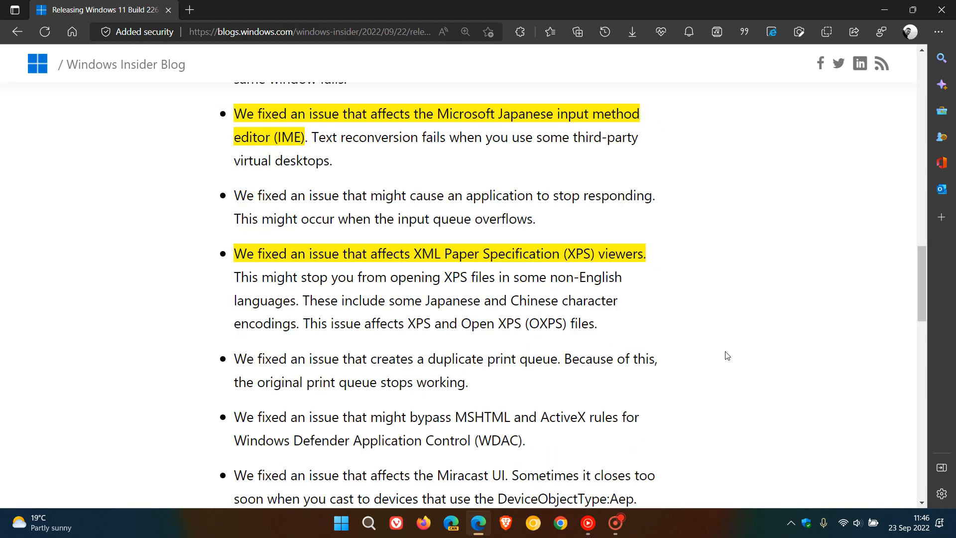
{"action": "scroll", "scroll_direction": "down", "scroll_amount": 3}
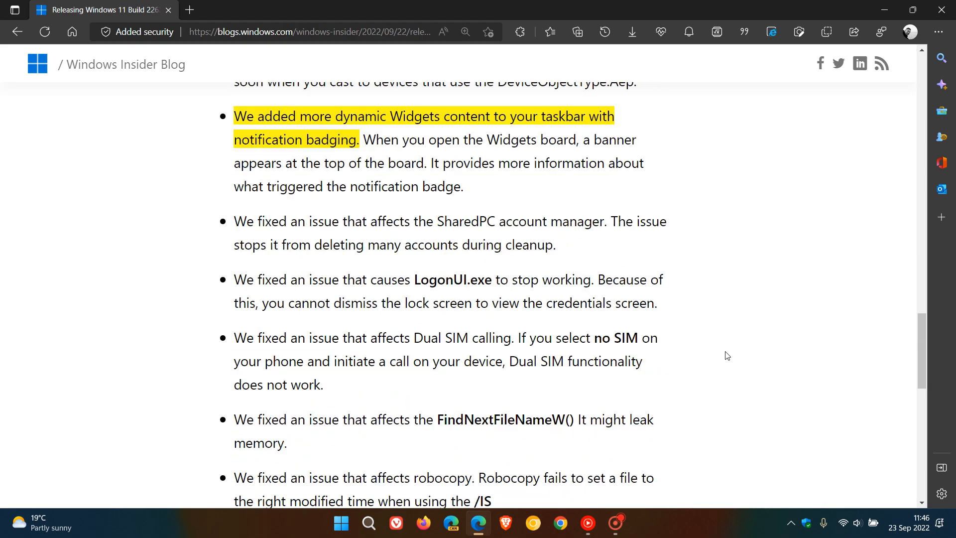
{"action": "scroll", "scroll_direction": "up", "scroll_amount": 3}
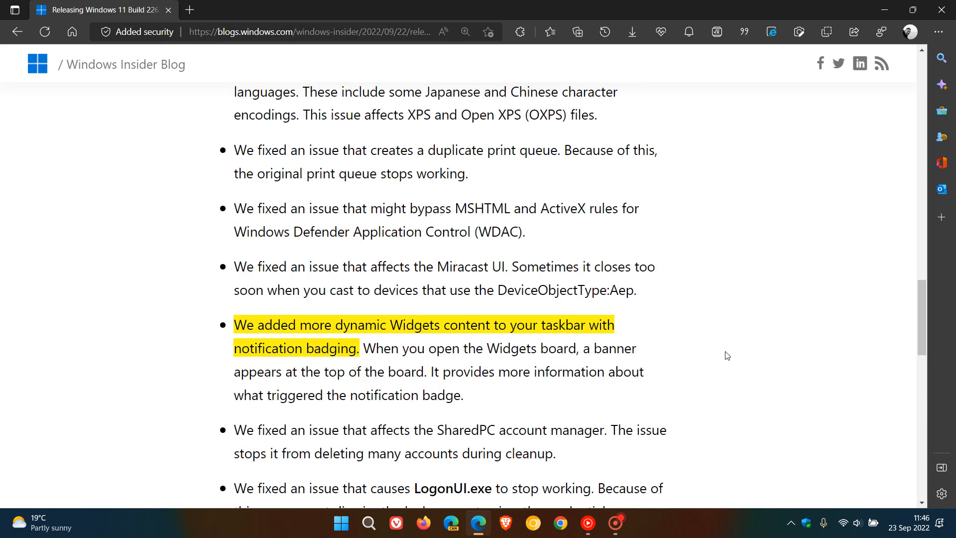
{"action": "mouse_move", "coordinate": [682, 329]}
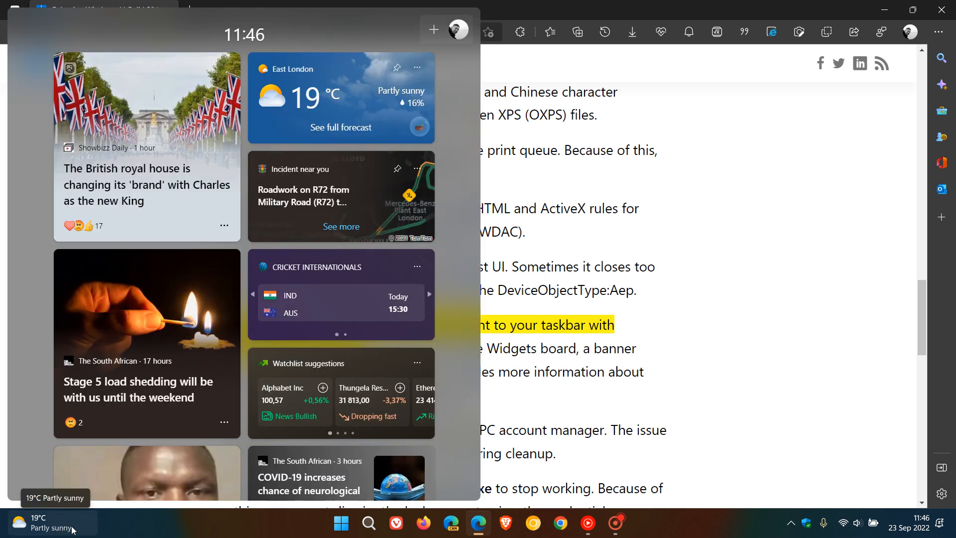
{"action": "mouse_move", "coordinate": [309, 36]}
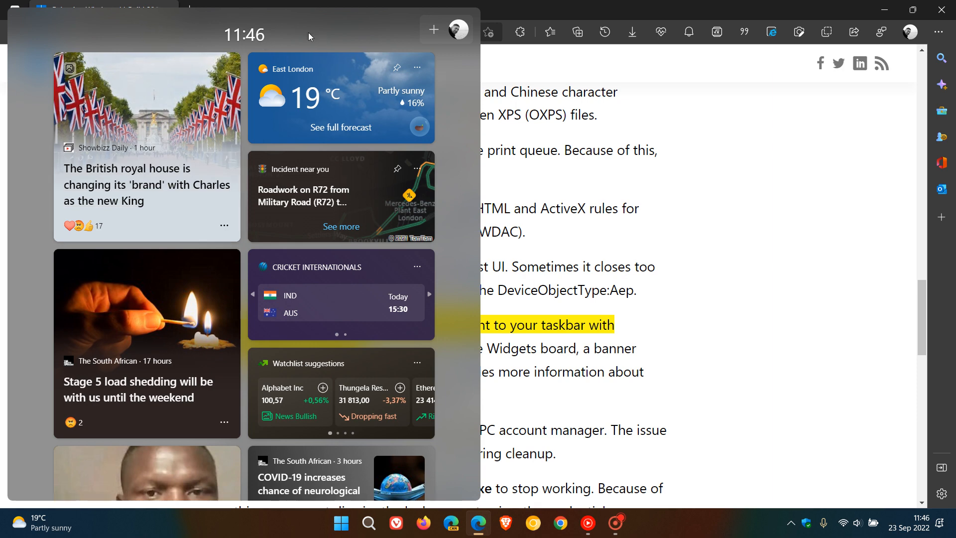
{"action": "mouse_move", "coordinate": [232, 31]}
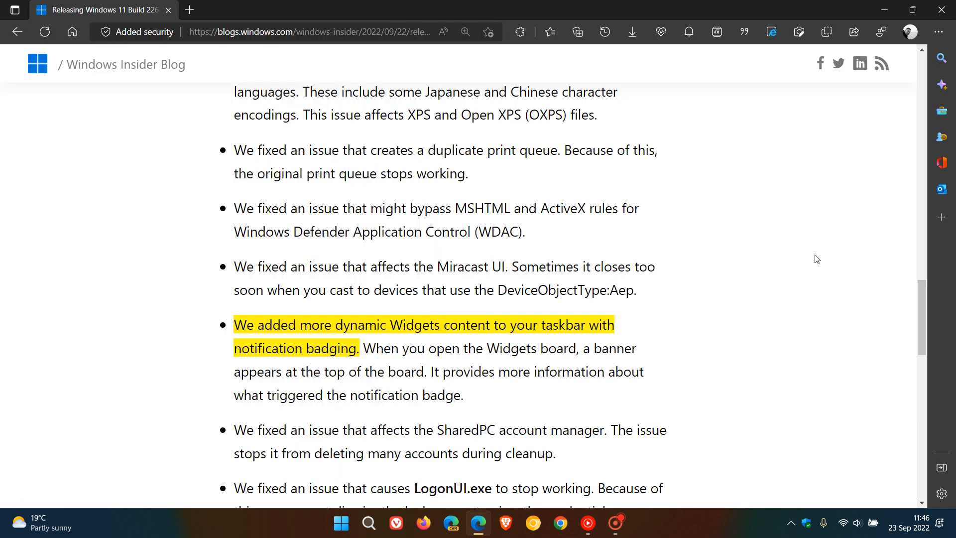
- Scroll back up to the Build 22621.607 introduction at the top of the post
{"action": "scroll", "scroll_direction": "down", "scroll_amount": 3}
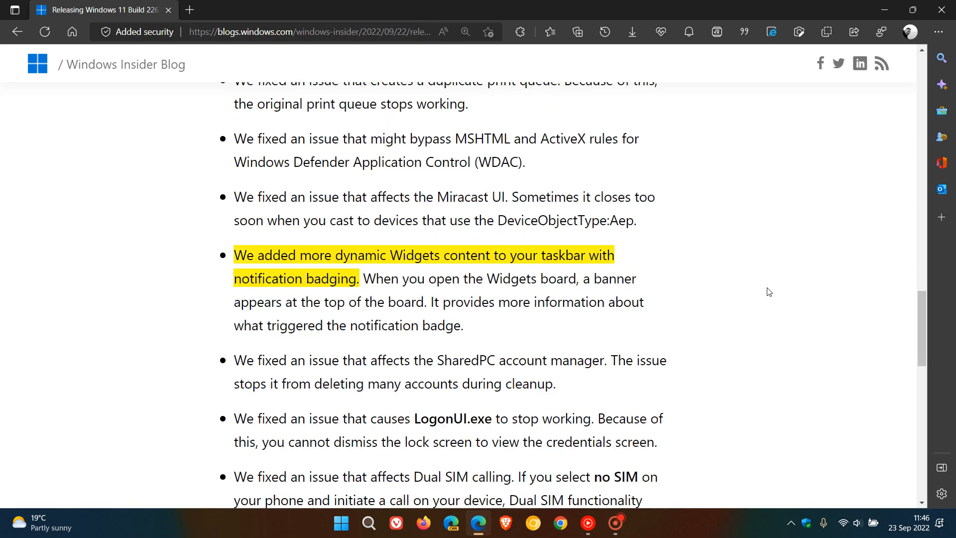
{"action": "scroll", "scroll_direction": "up", "scroll_amount": 3}
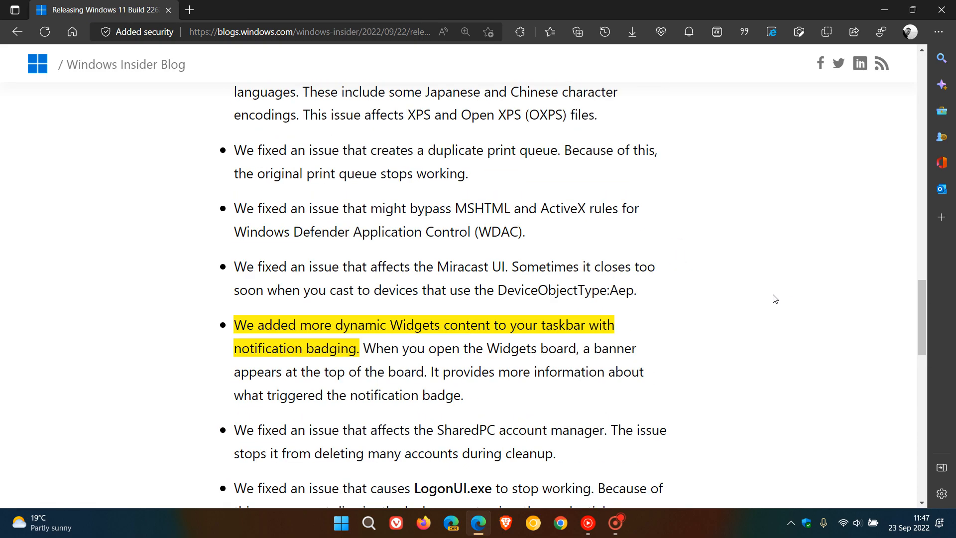
{"action": "scroll", "scroll_direction": "up", "scroll_amount": 3}
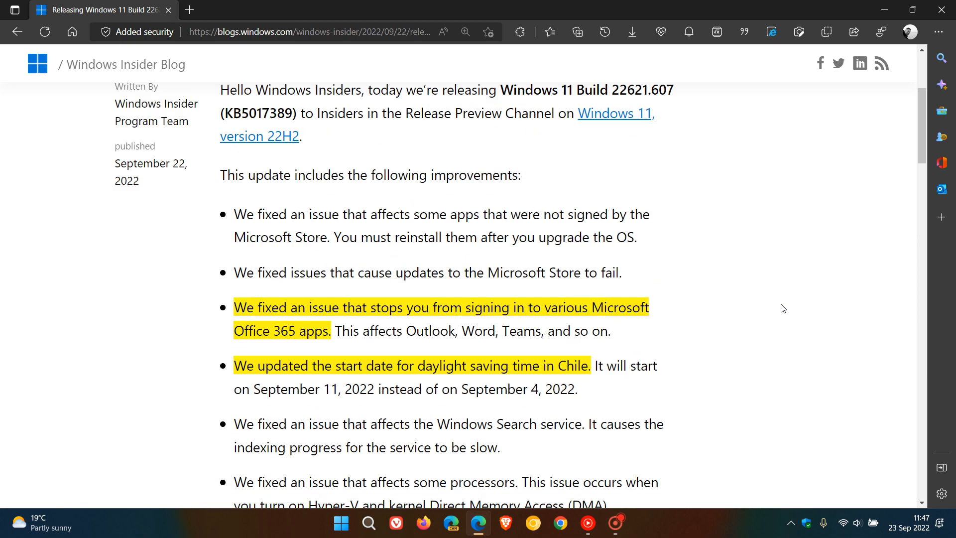
{"action": "scroll", "scroll_direction": "up", "scroll_amount": 3}
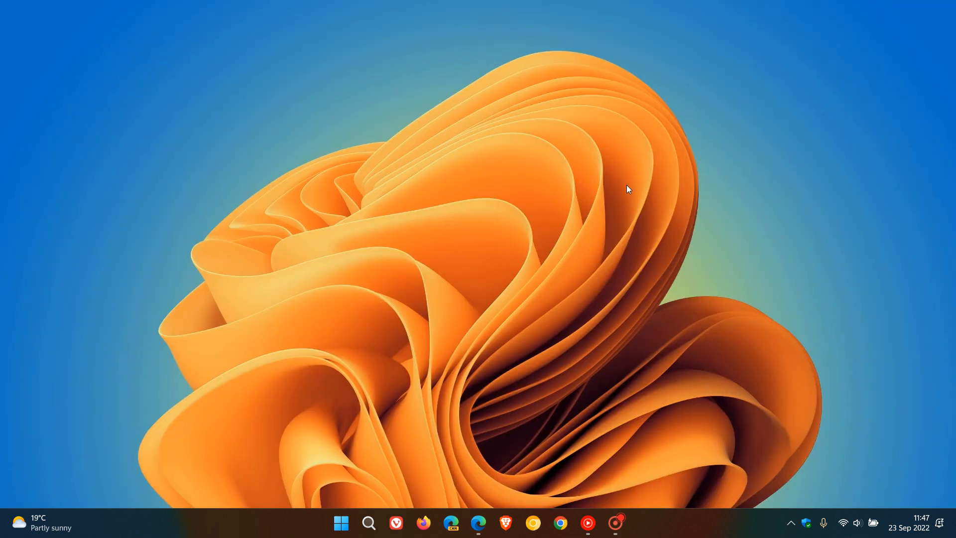
{"action": "mouse_move", "coordinate": [602, 98]}
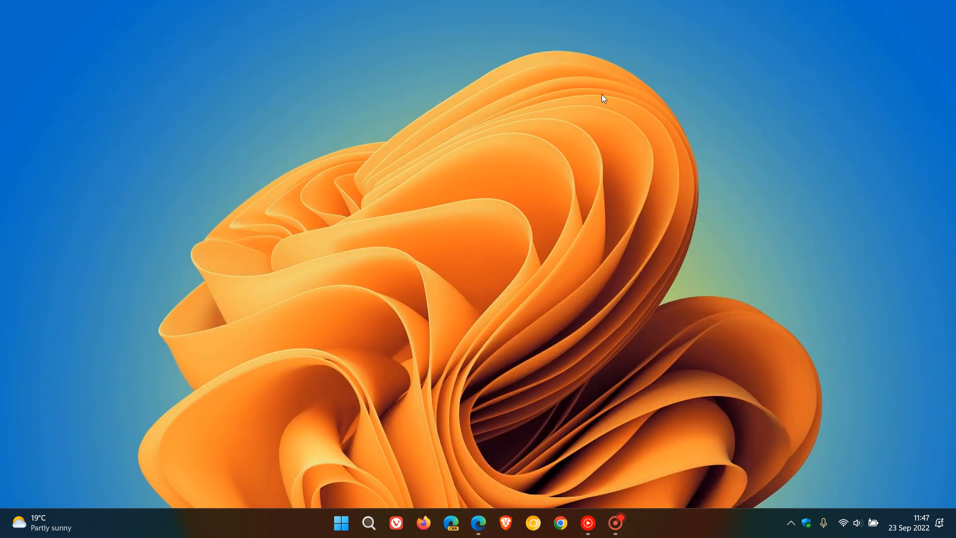
{"action": "mouse_move", "coordinate": [693, 213]}
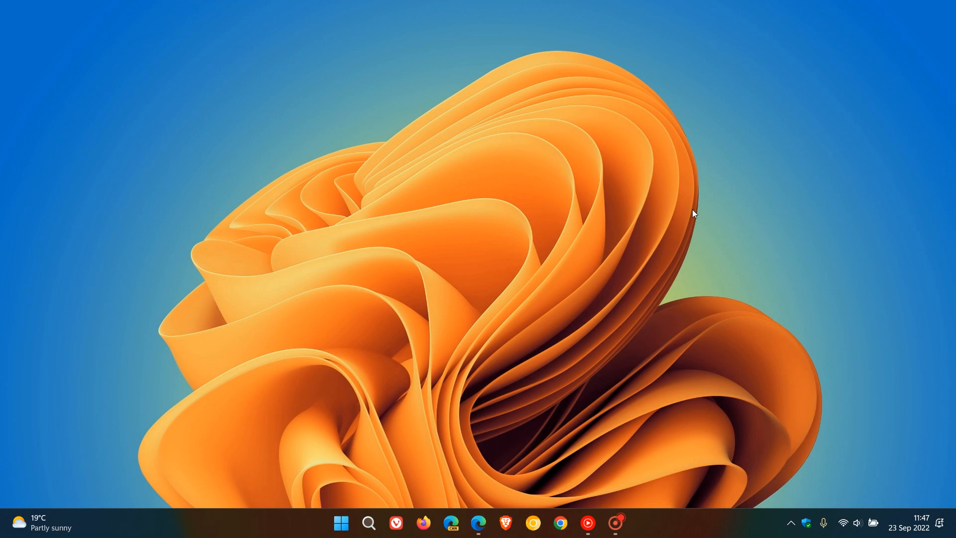